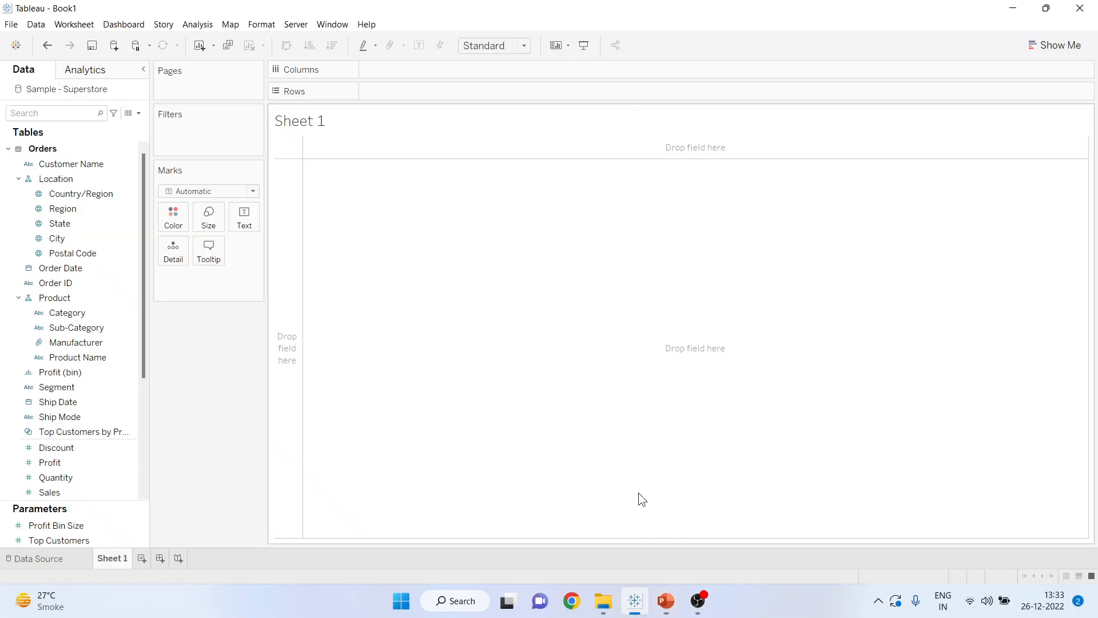
Put Sub-Category on Rows with SUM(Sales) as text, then bring up Show Me
left_click(81, 193)
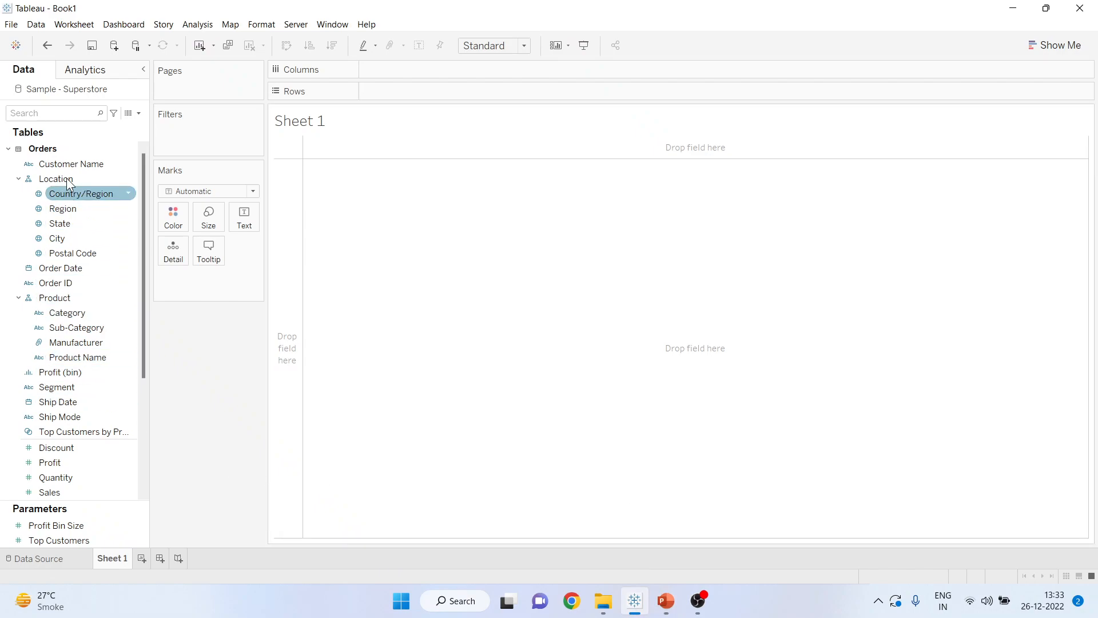
left_click(59, 401)
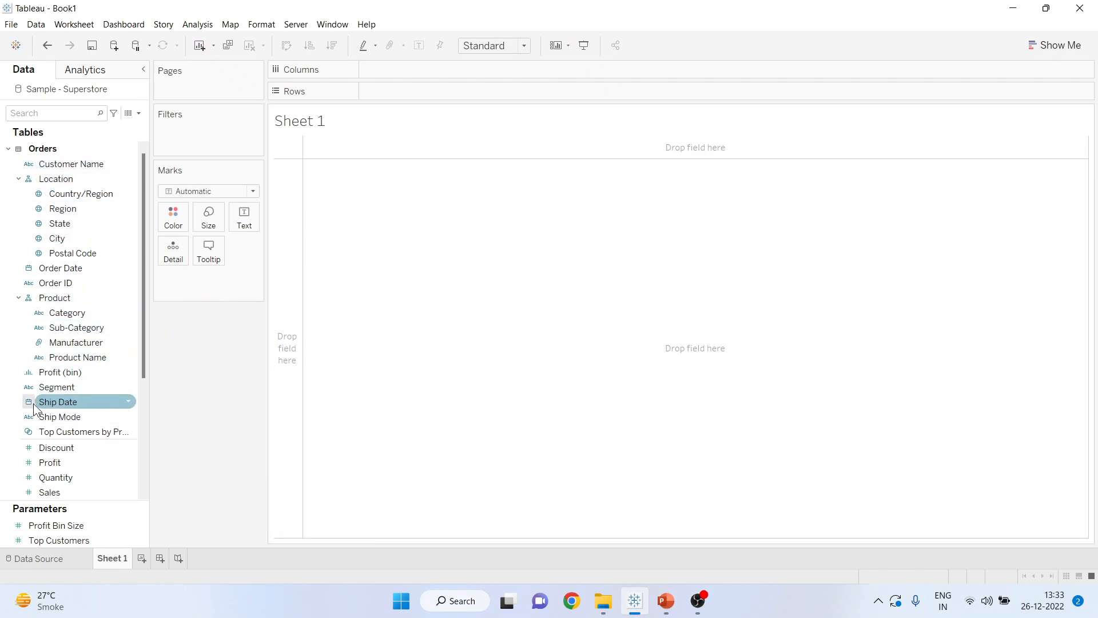
left_click(78, 357)
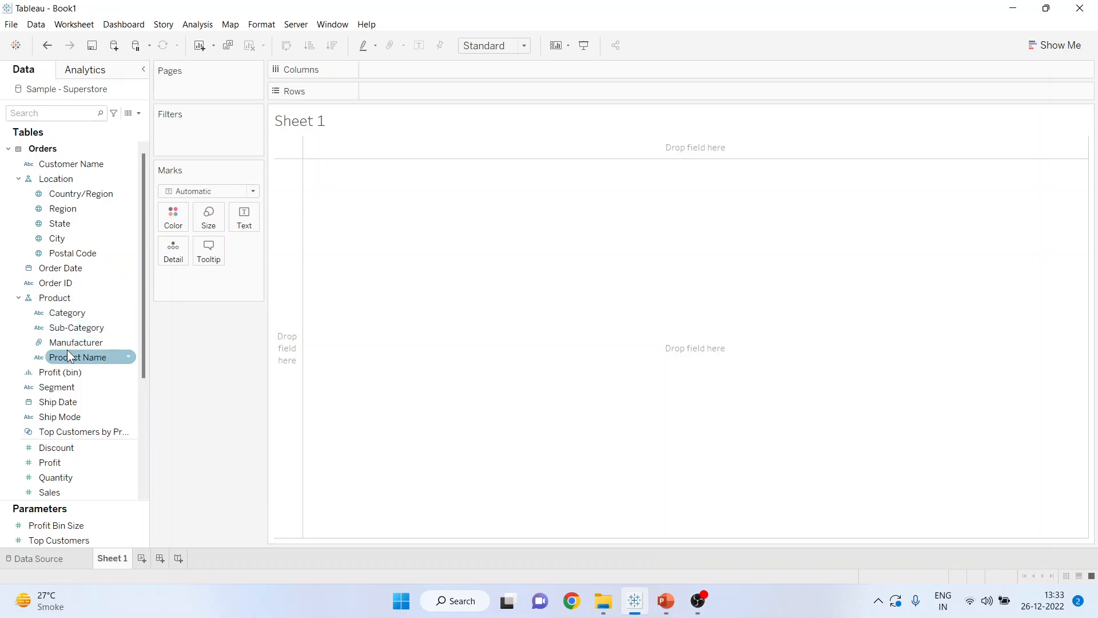
left_click(81, 194)
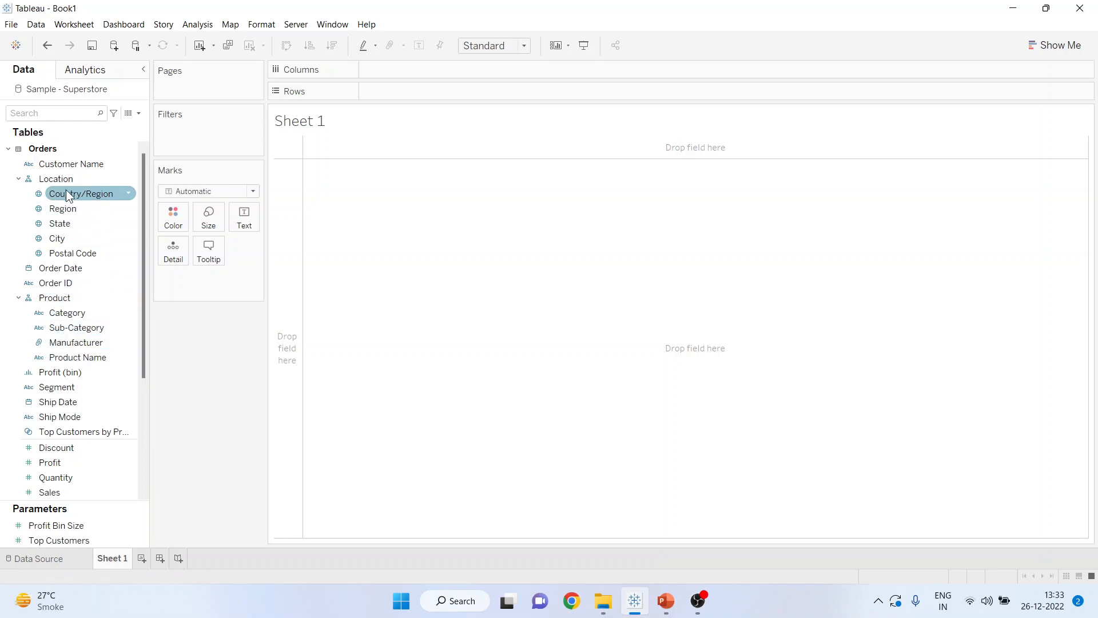
left_click(56, 447)
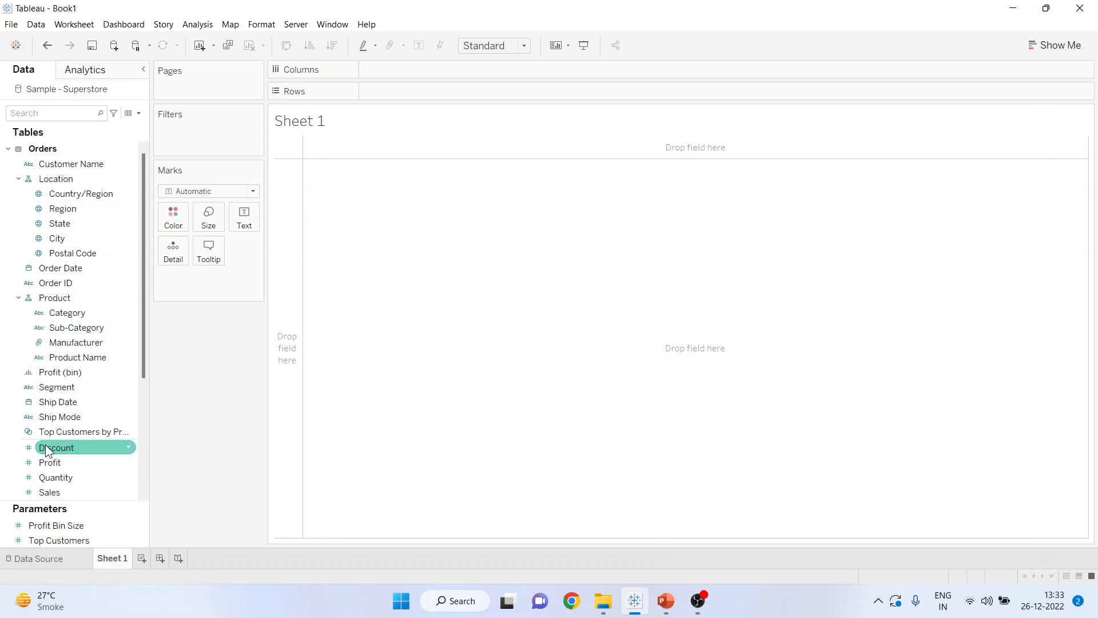
mouse_move(56, 477)
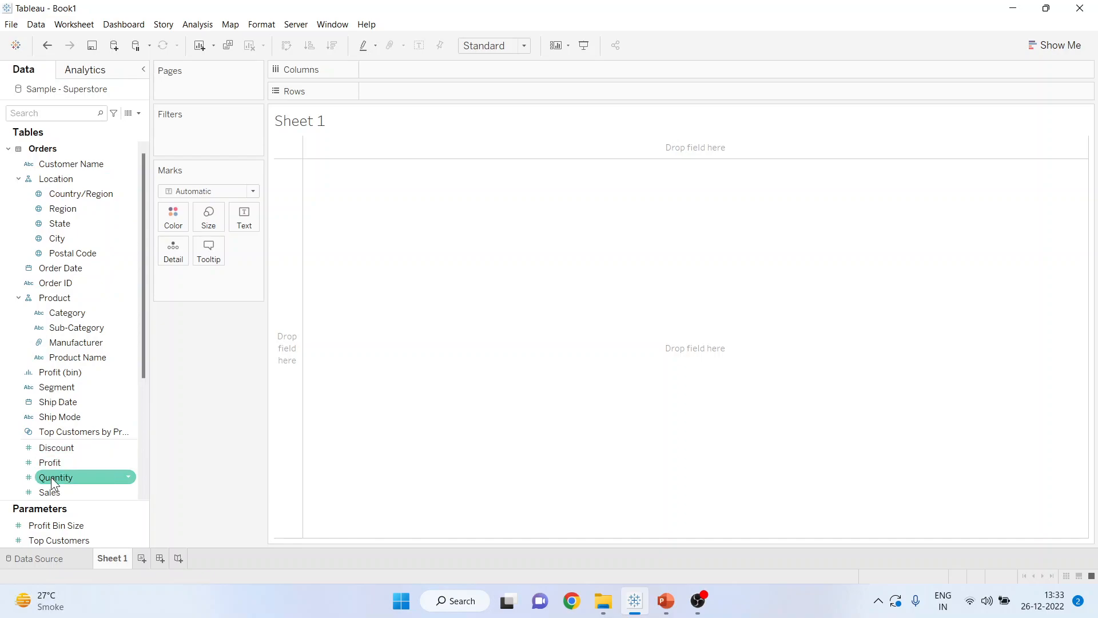
left_click(50, 462)
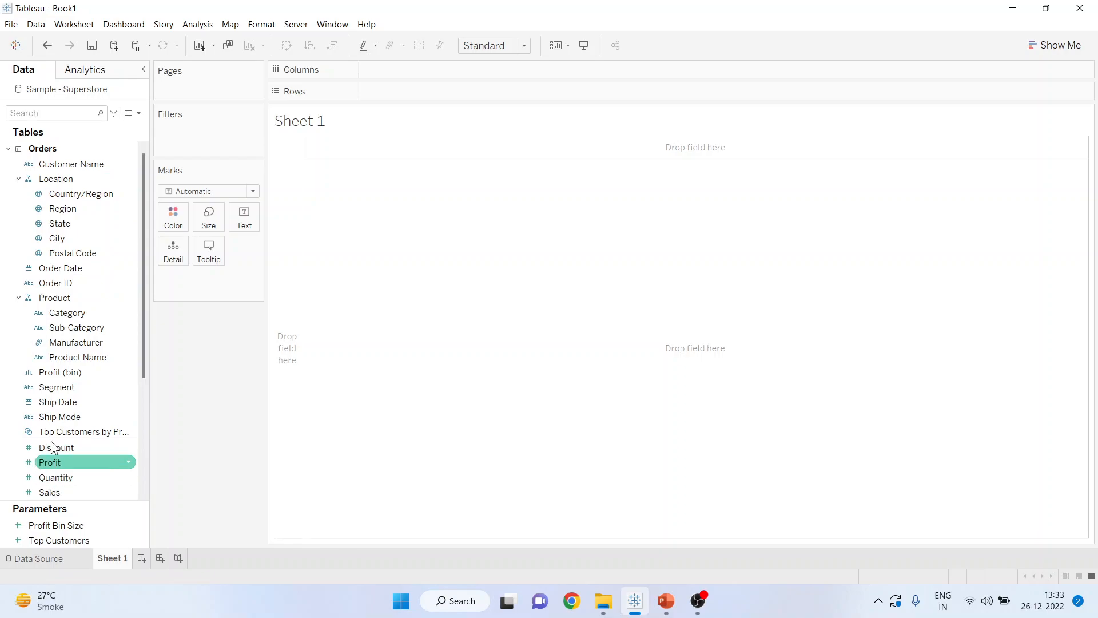
left_click(73, 252)
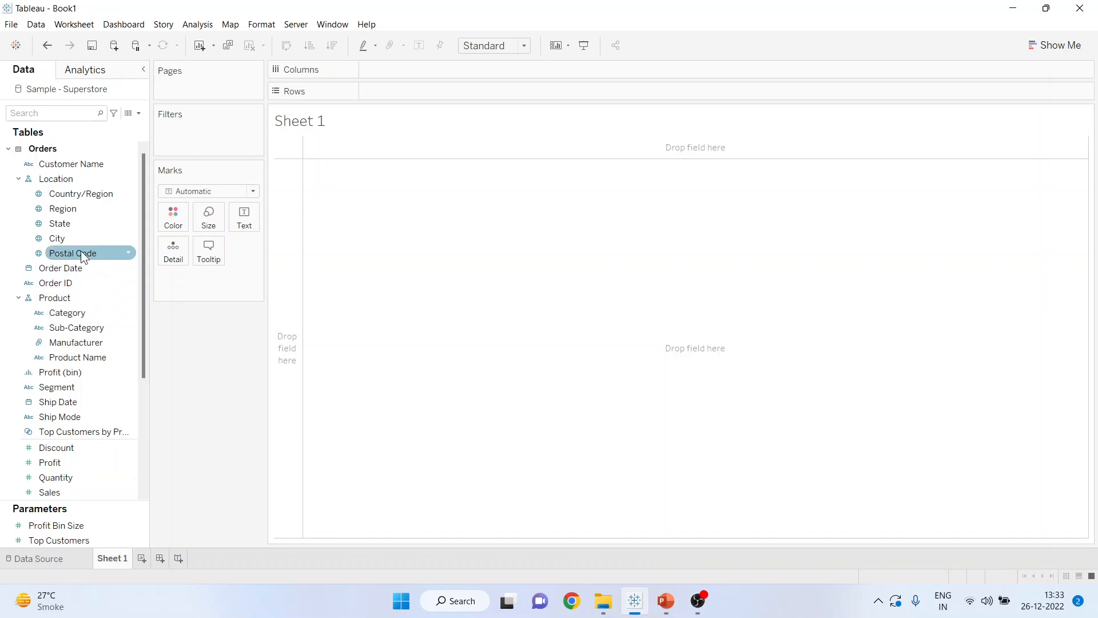
left_click(49, 492)
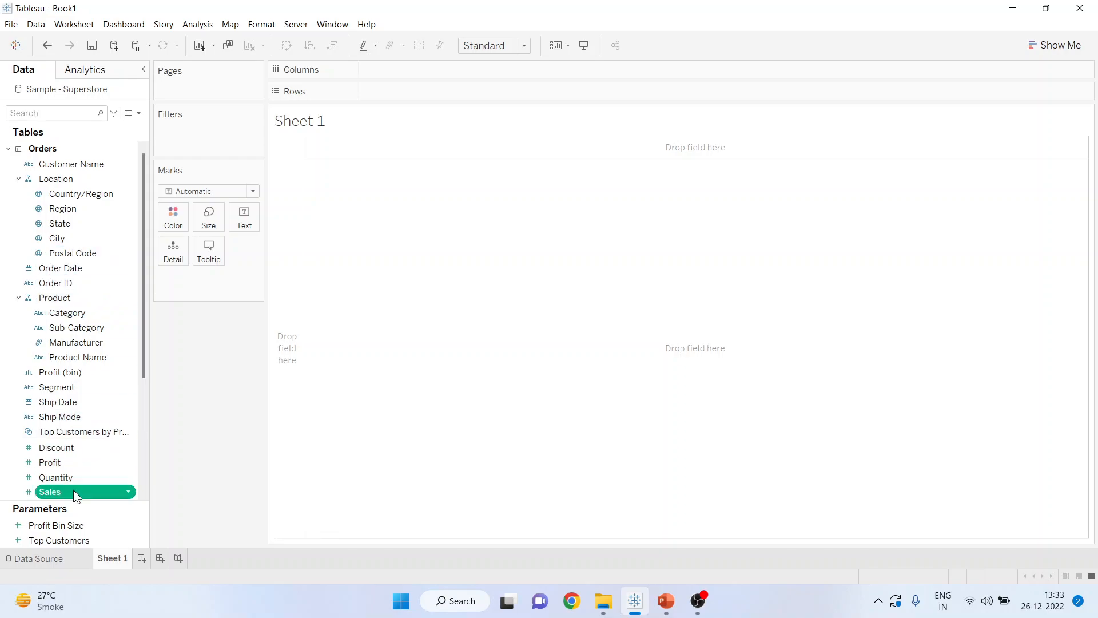
mouse_move(151, 353)
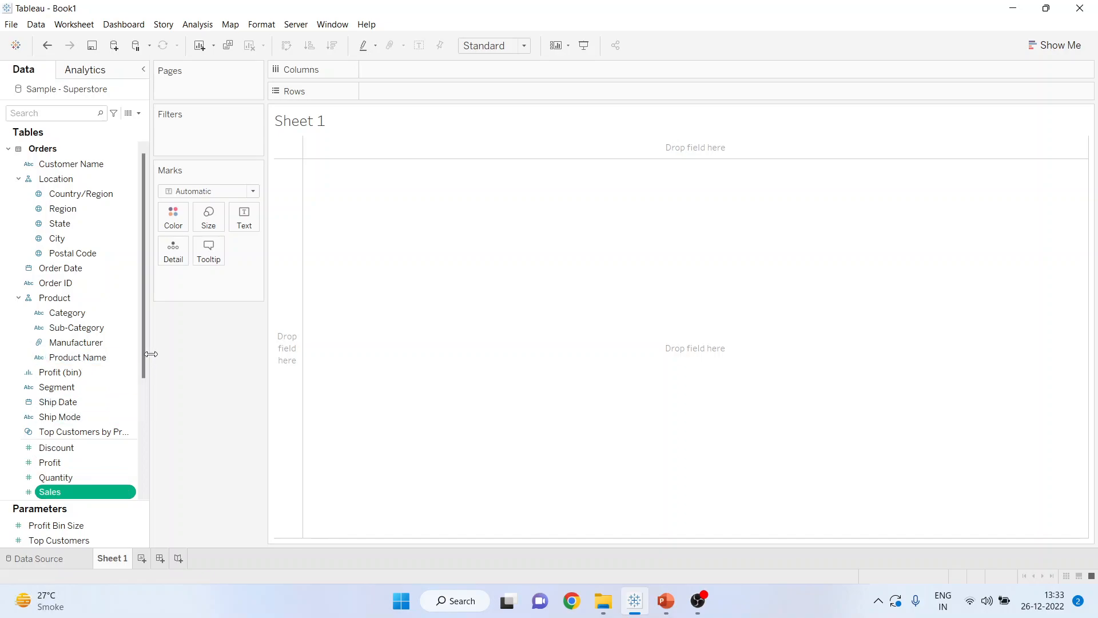
left_click(77, 327)
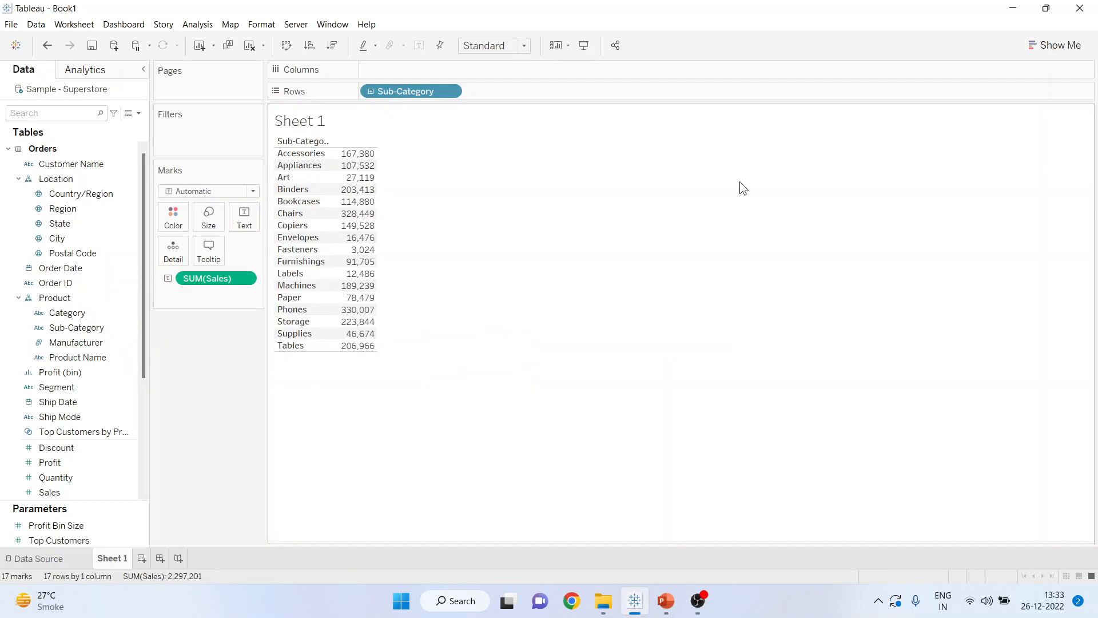
left_click(1060, 46)
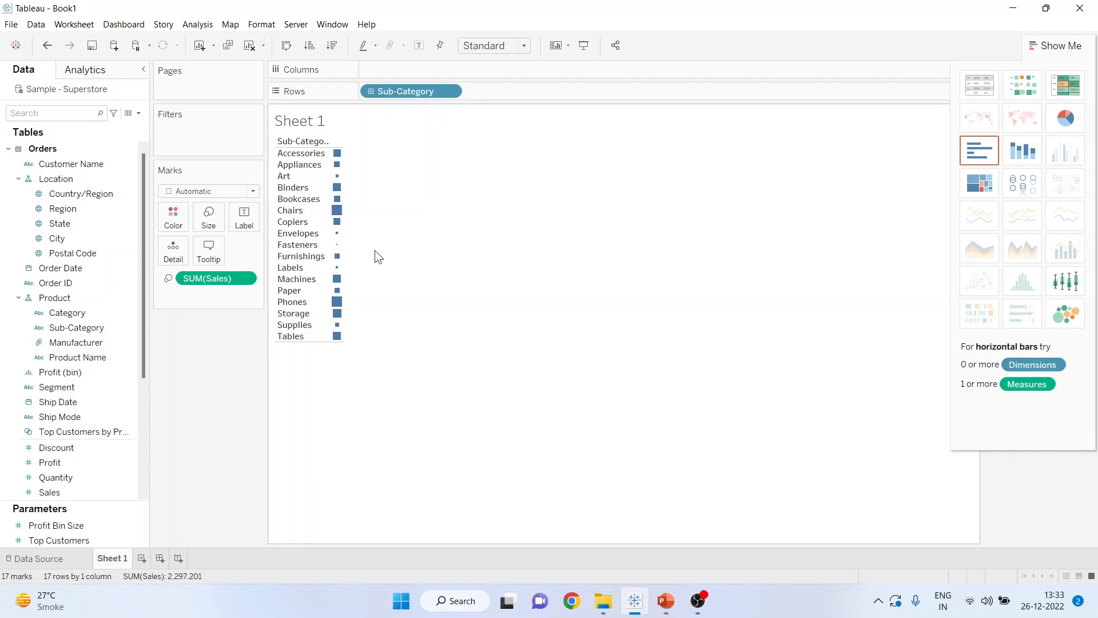
mouse_move(420, 181)
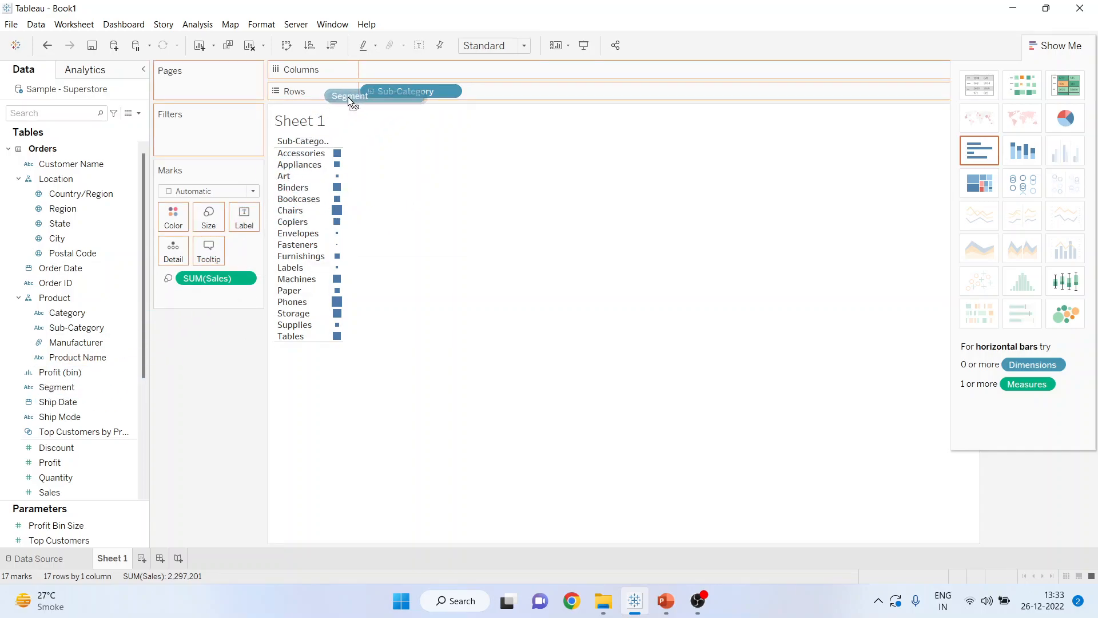
Drag Segment onto Columns to split the sales squares into segment columns
left_click_drag(349, 96, 411, 69)
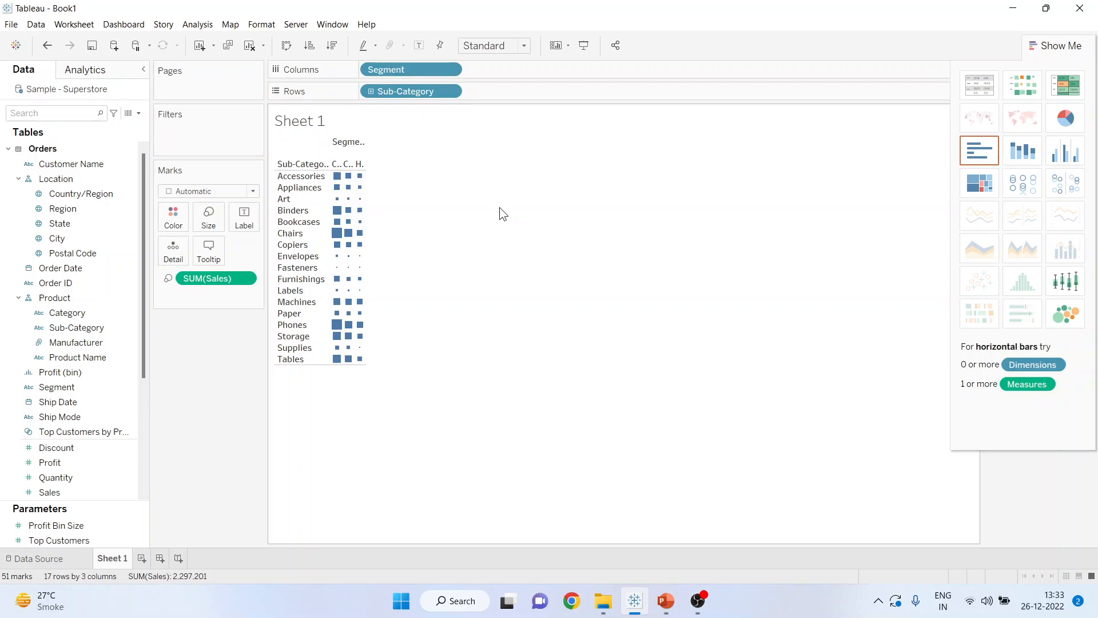
mouse_move(524, 74)
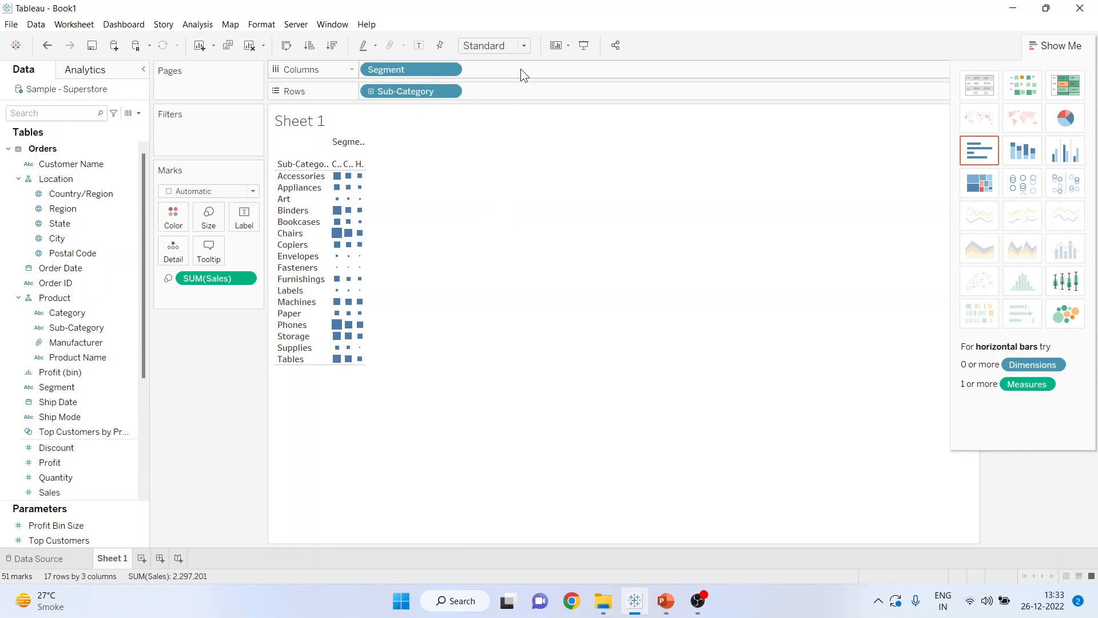
mouse_move(515, 100)
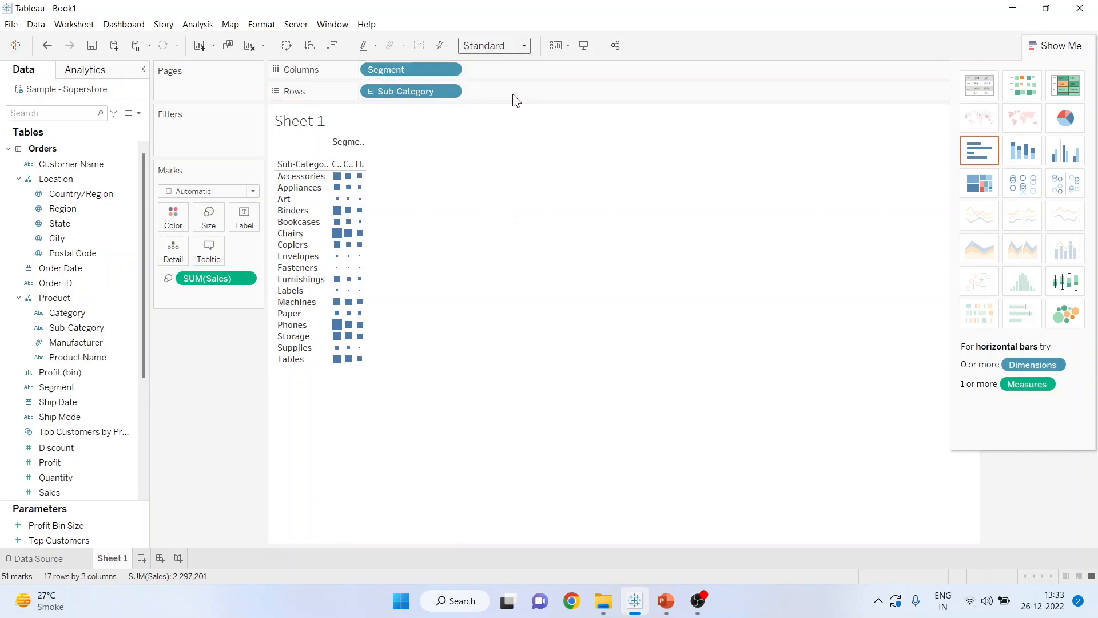
Set the view fit to Entire View so the grid fills the sheet
left_click(490, 45)
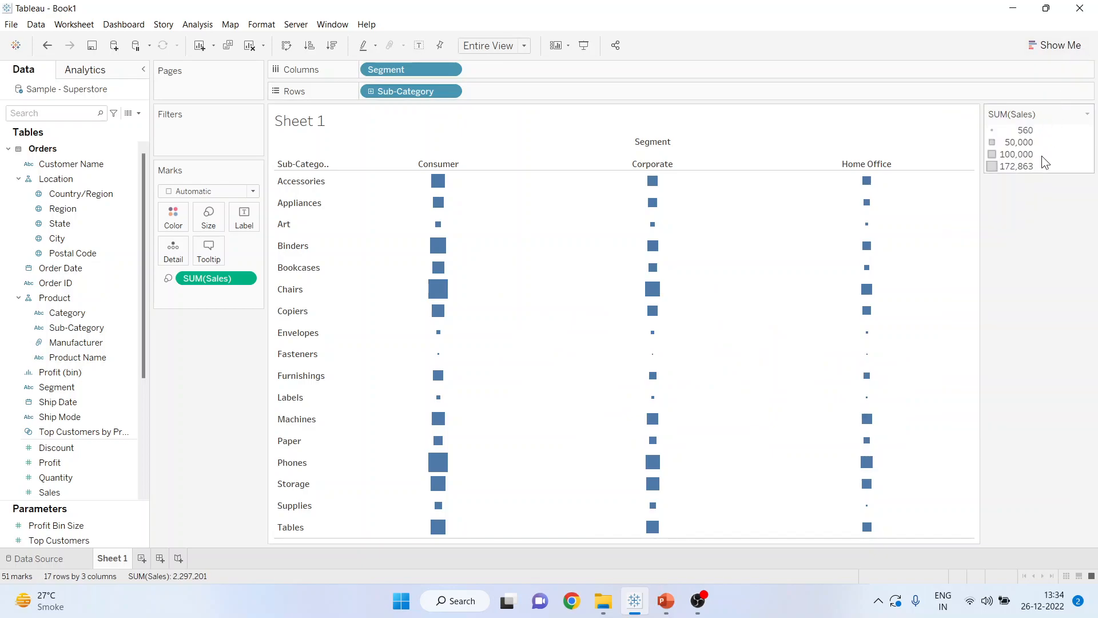
mouse_move(1044, 137)
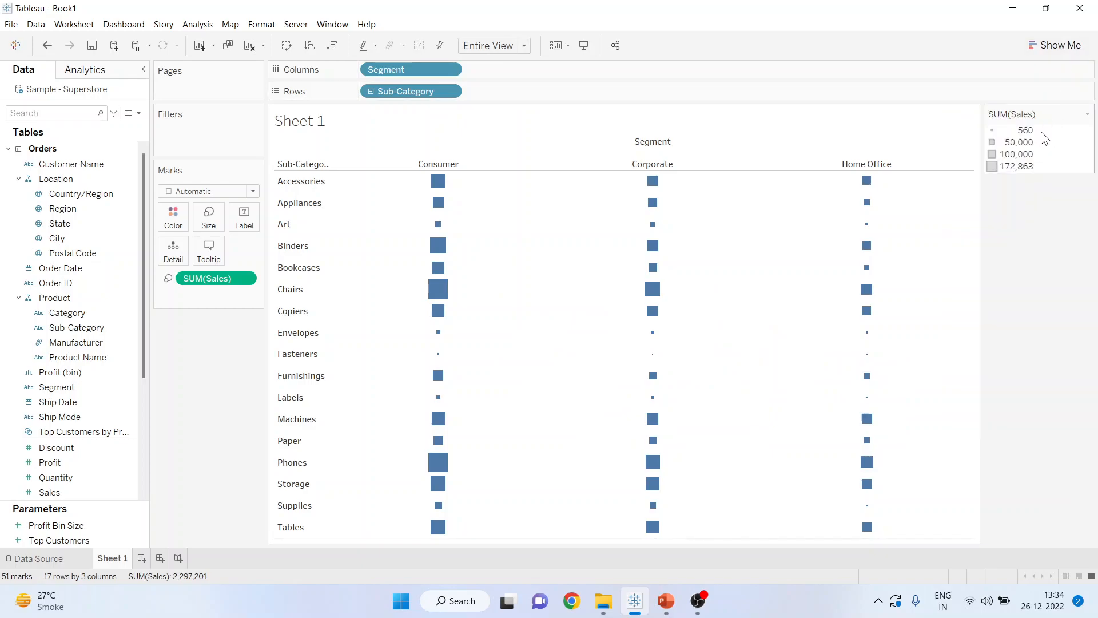
mouse_move(1018, 174)
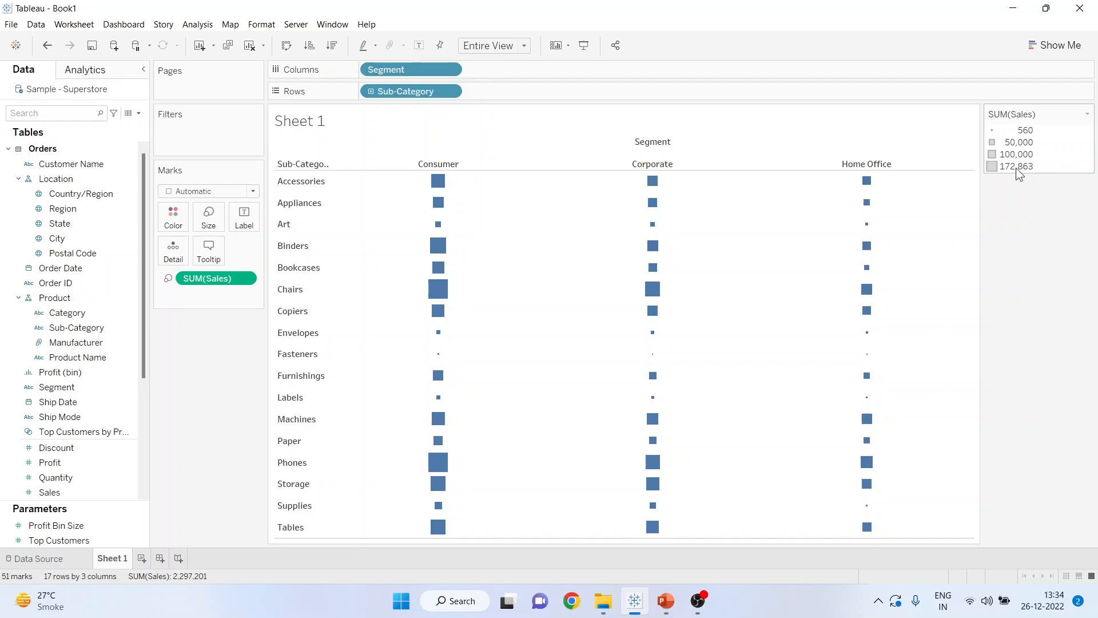
mouse_move(410, 70)
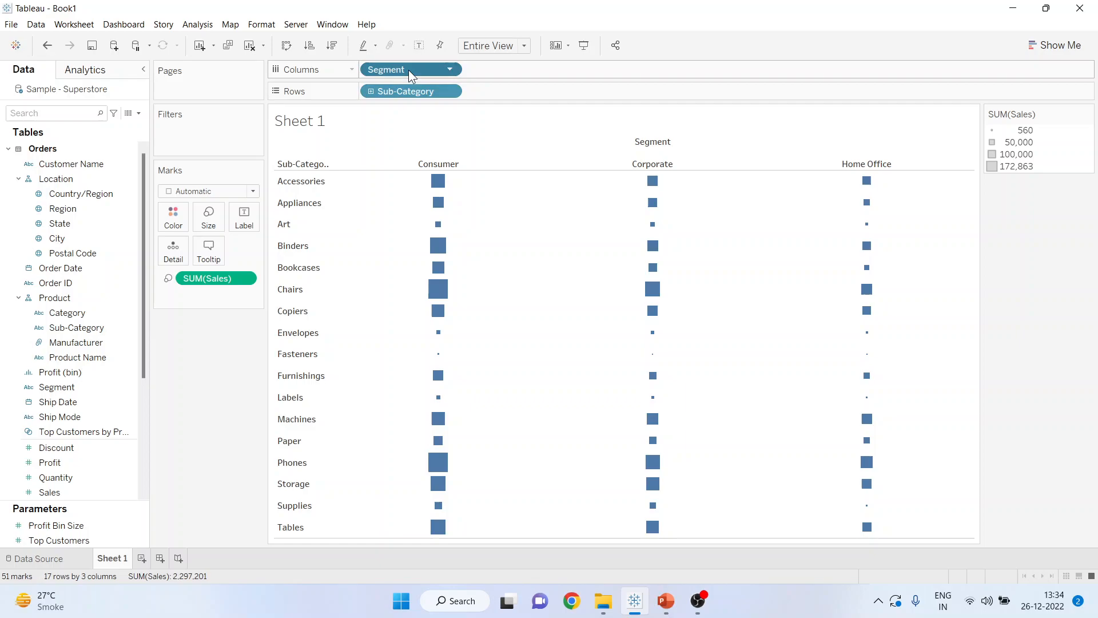
Replace Segment on the Columns shelf with State
left_click_drag(410, 69, 315, 97)
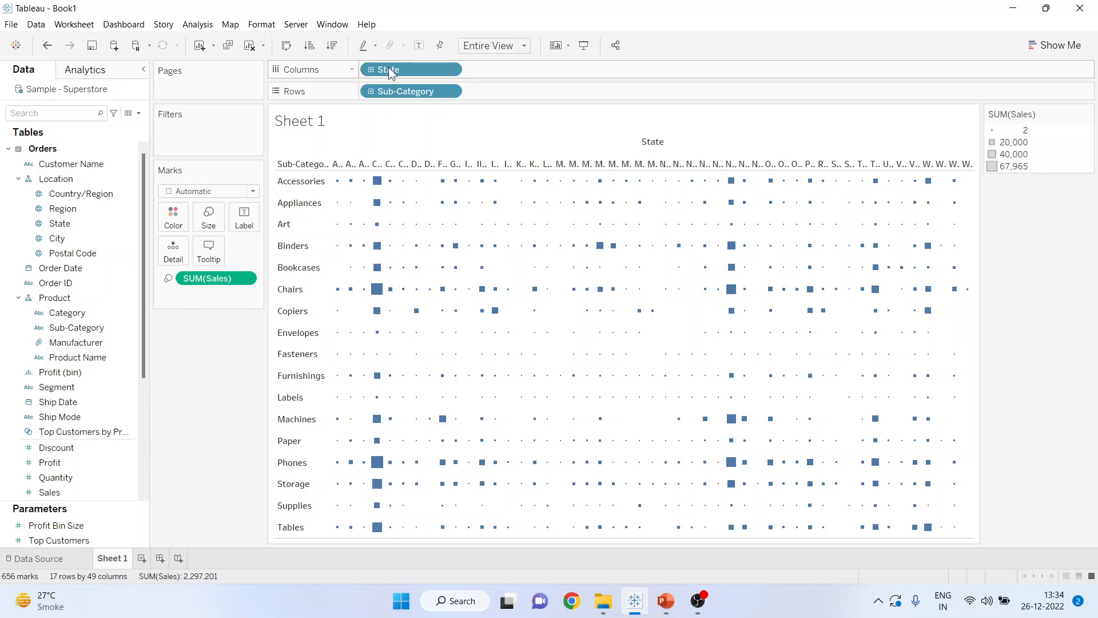
mouse_move(542, 255)
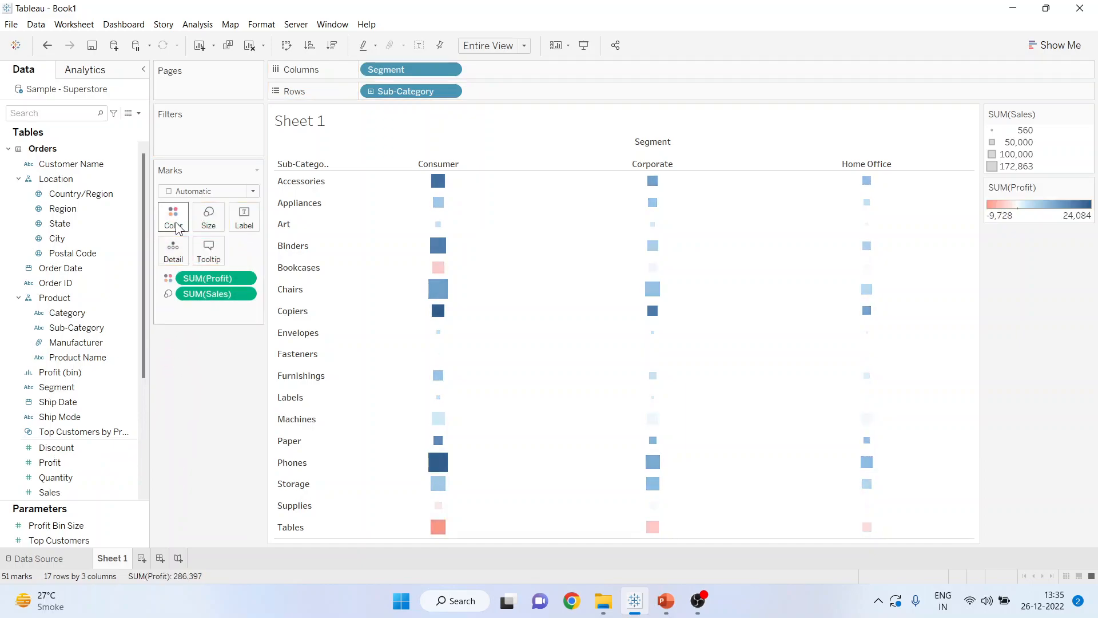
mouse_move(867, 246)
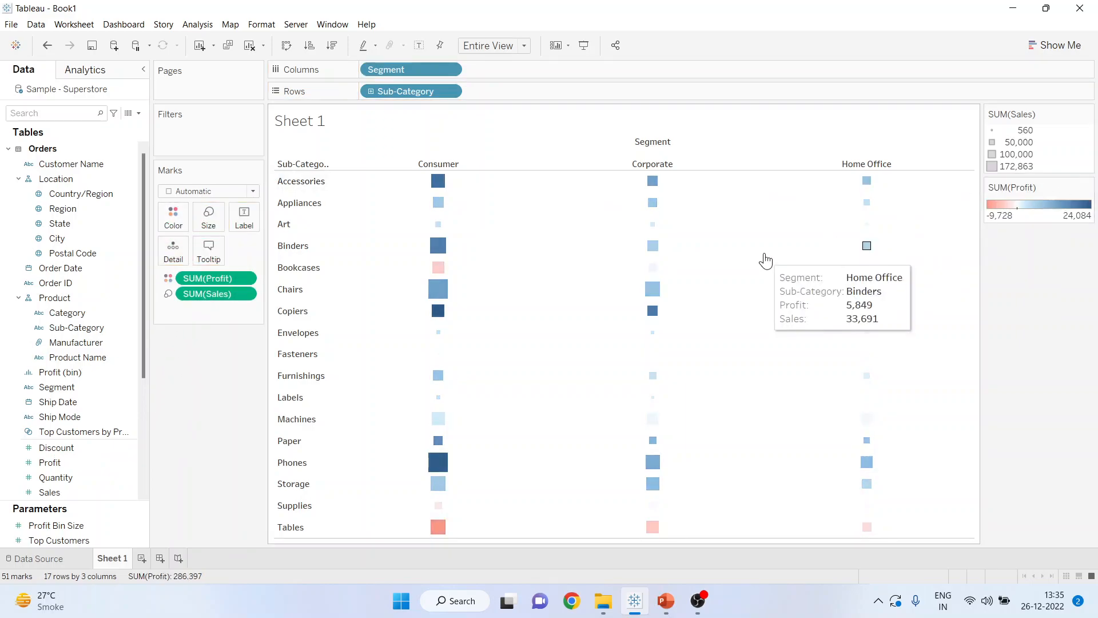
mouse_move(653, 180)
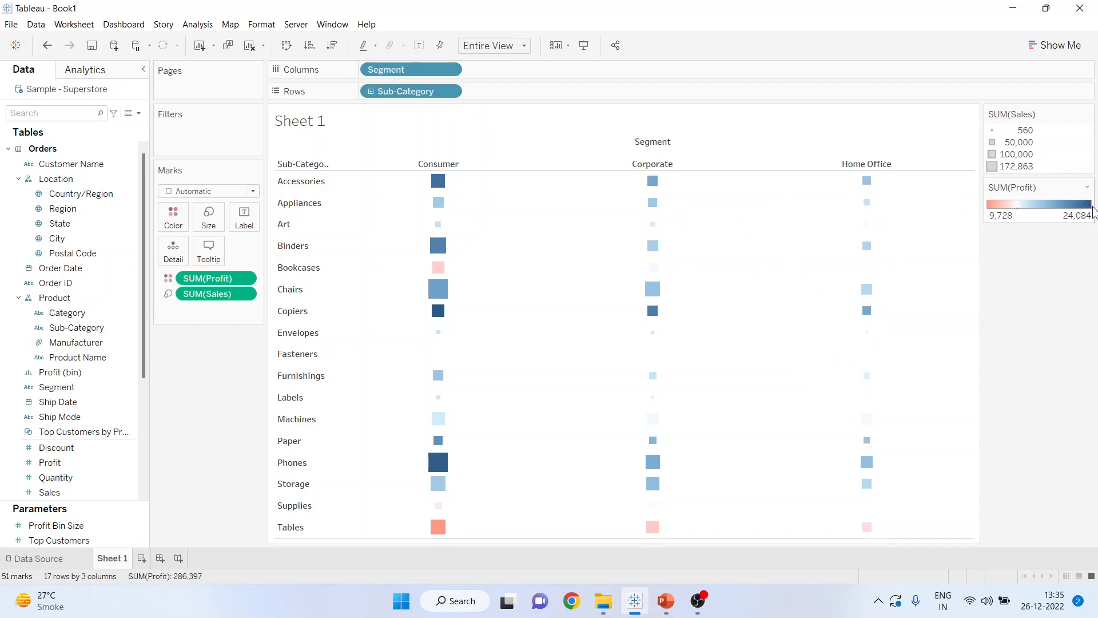
mouse_move(652, 267)
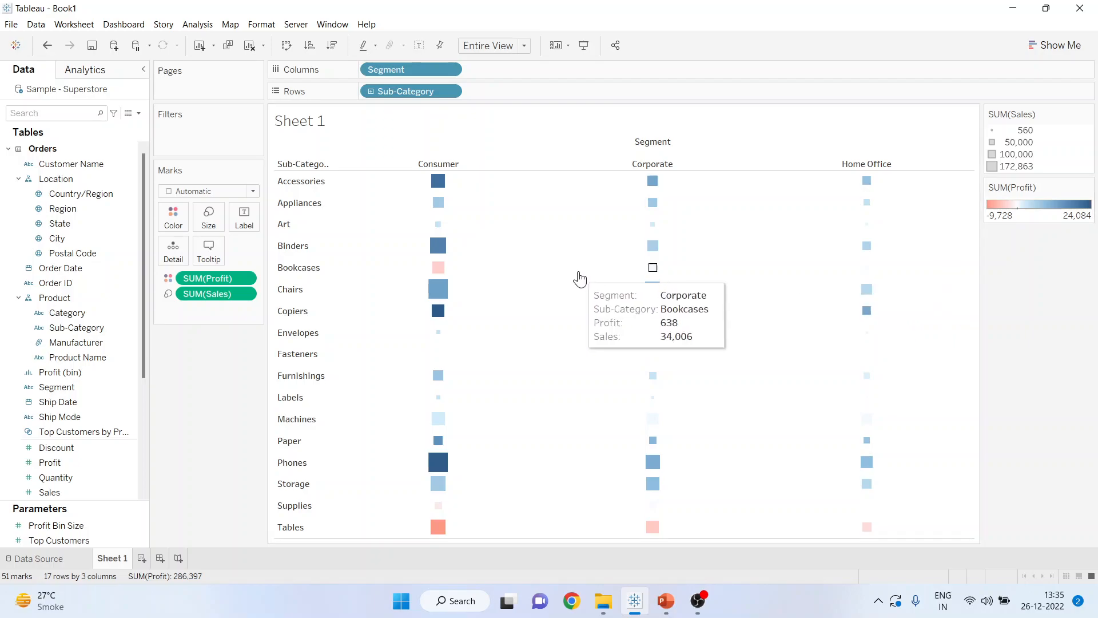
mouse_move(439, 180)
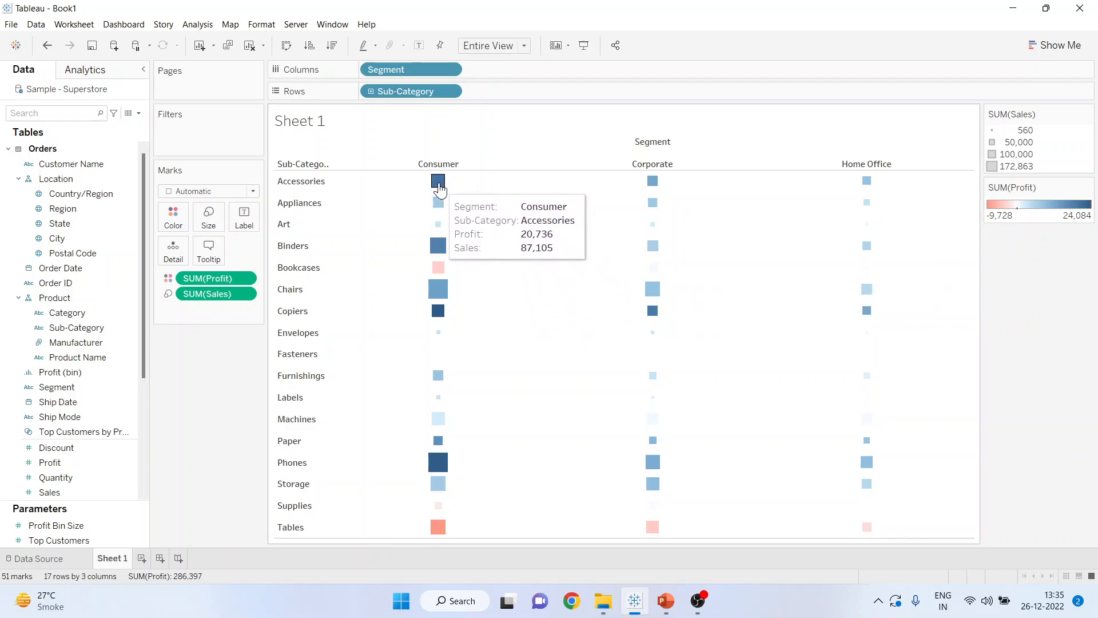
mouse_move(992, 214)
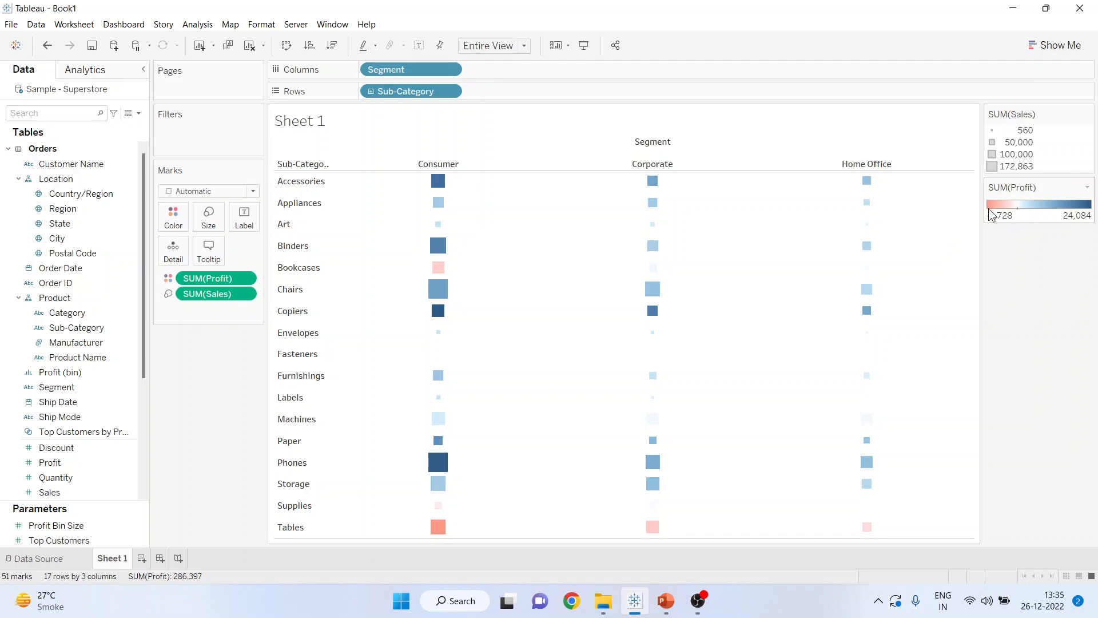
mouse_move(653, 483)
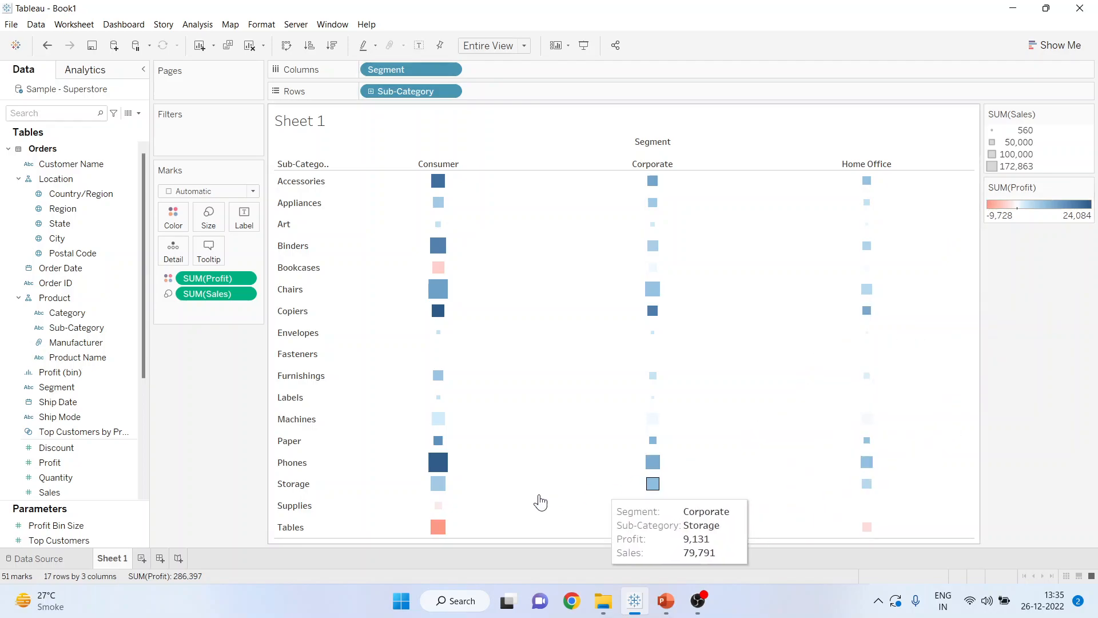
mouse_move(438, 527)
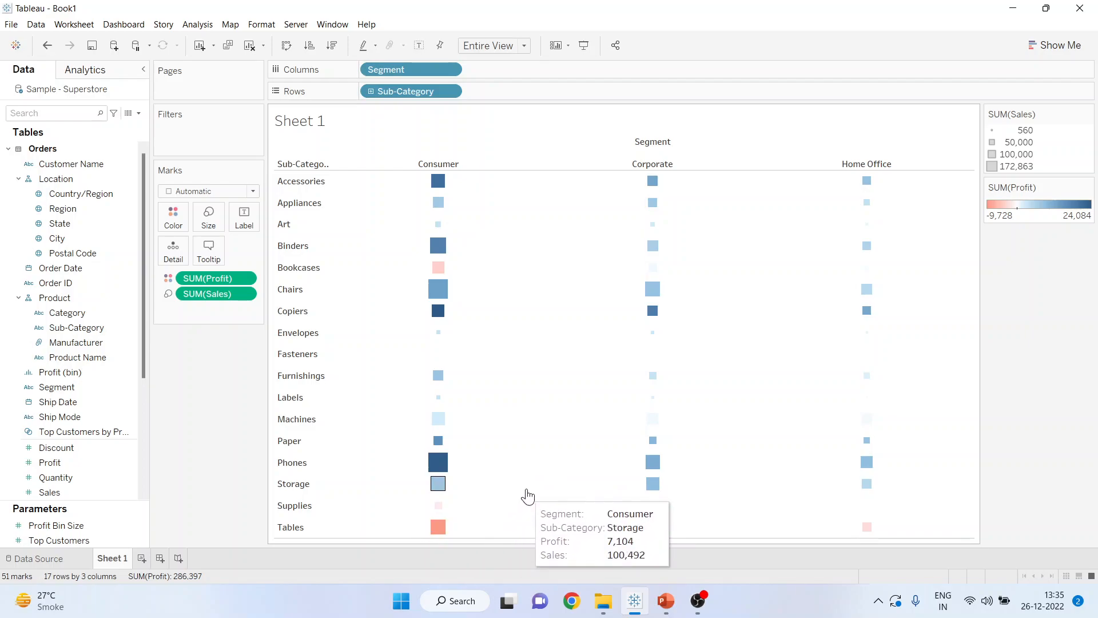
mouse_move(217, 278)
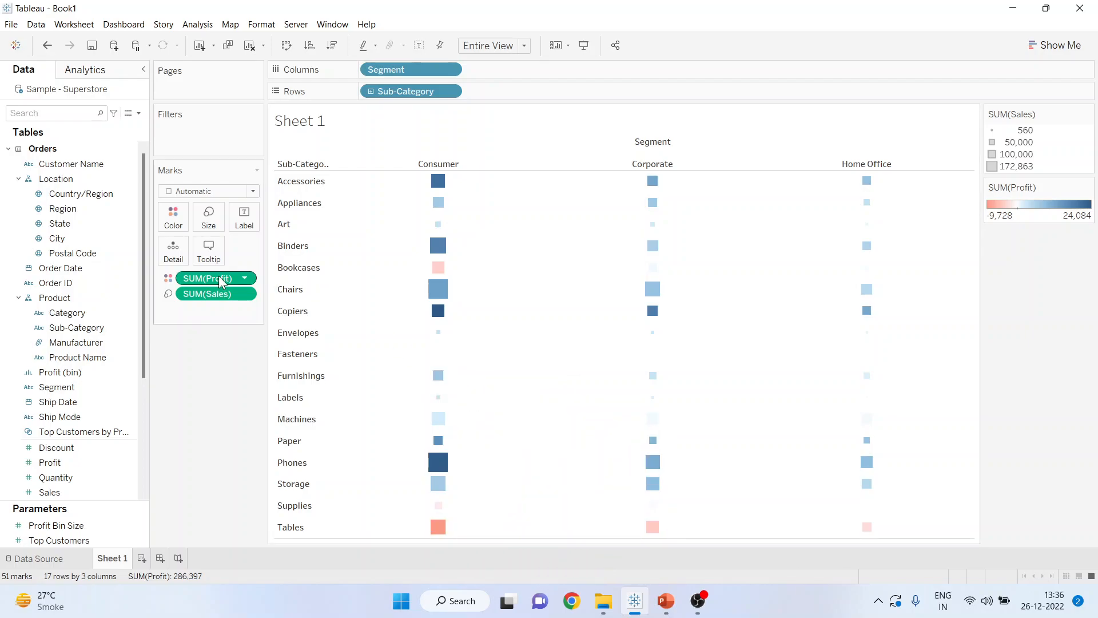
mouse_move(216, 292)
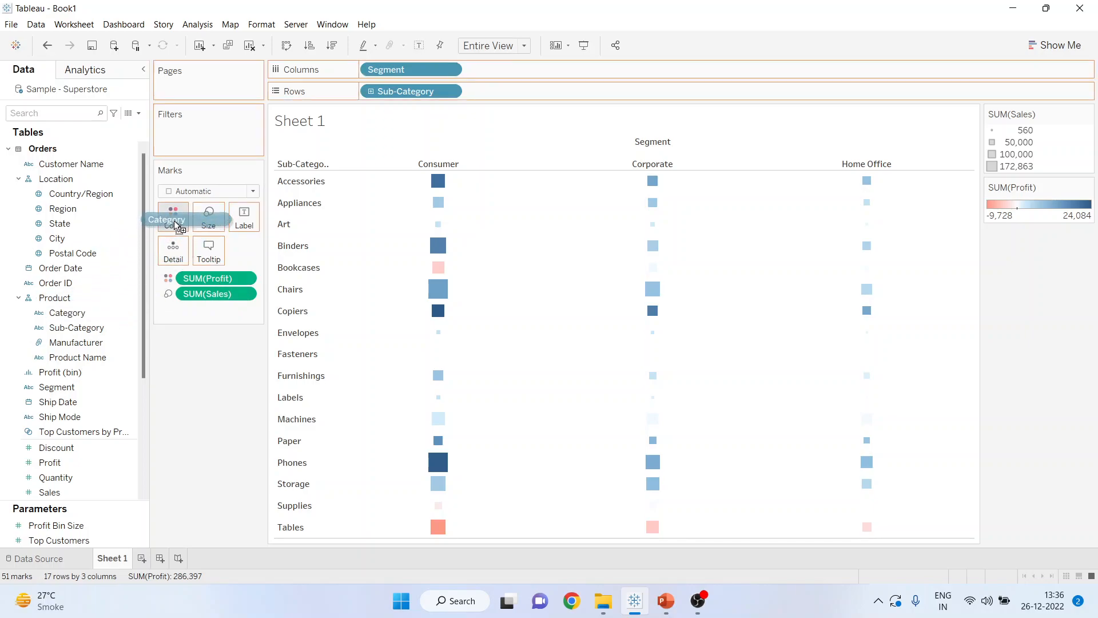
Colour the squares by Category instead of SUM(Profit)
left_click(172, 218)
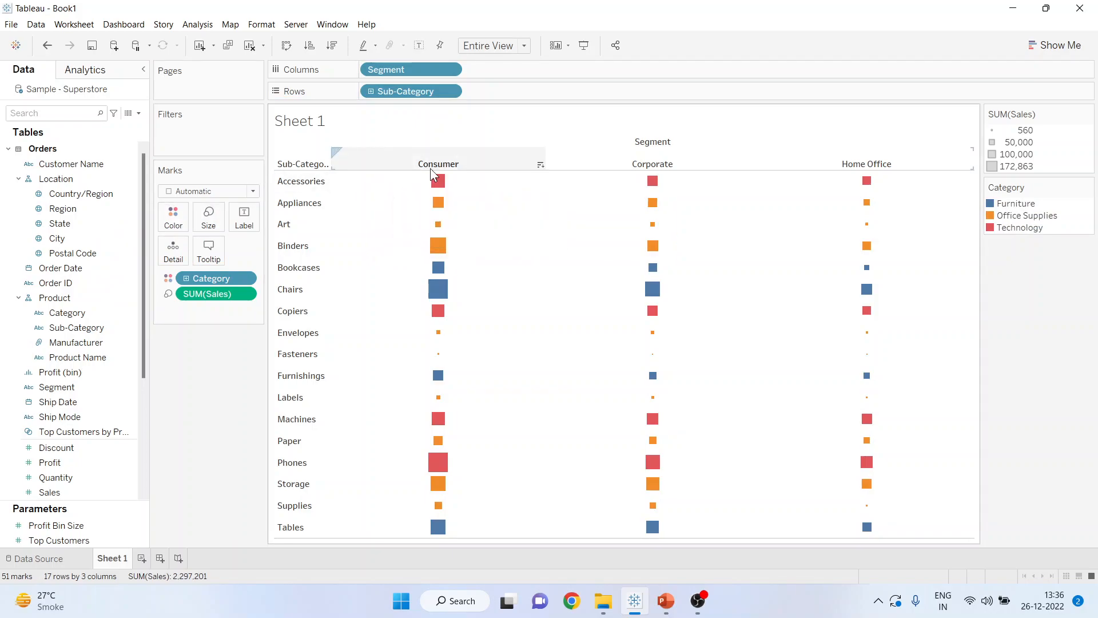
mouse_move(437, 181)
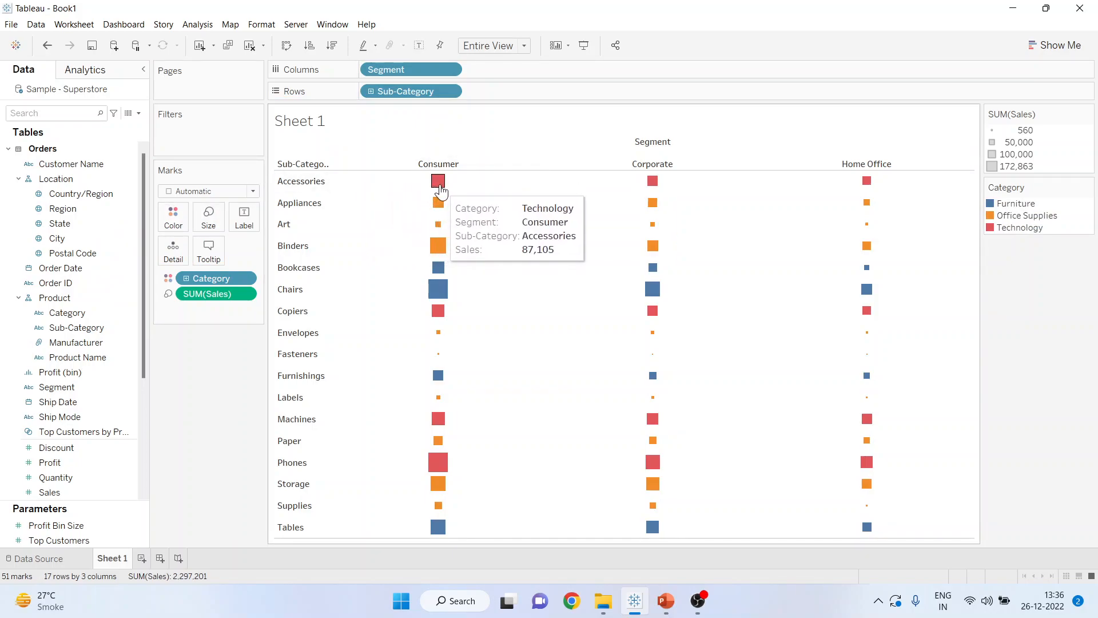
mouse_move(1008, 236)
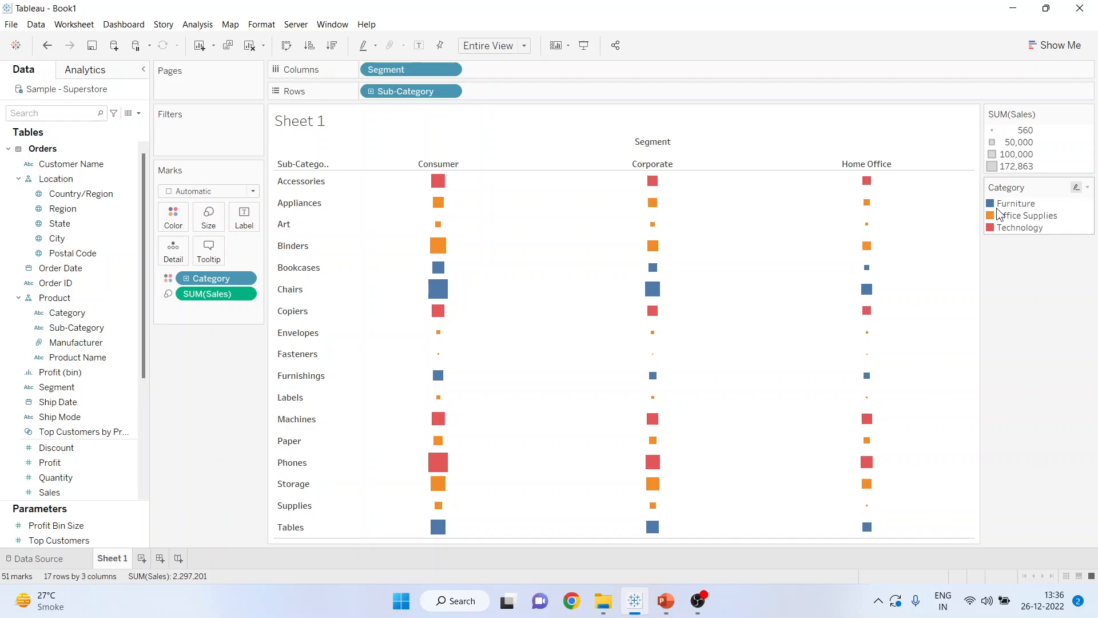
mouse_move(867, 352)
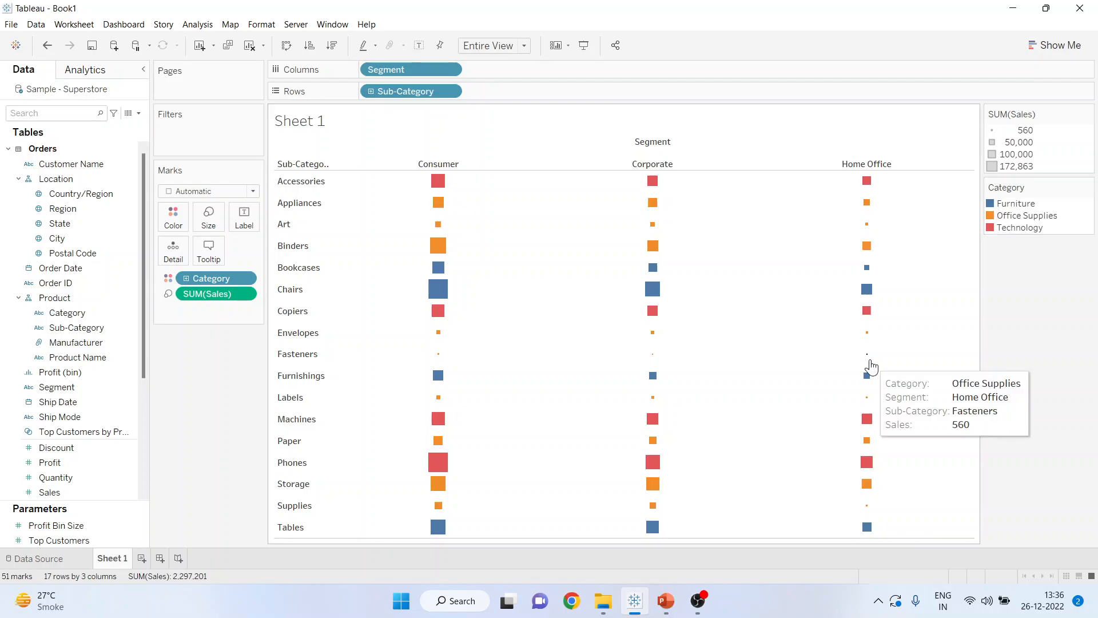
mouse_move(437, 289)
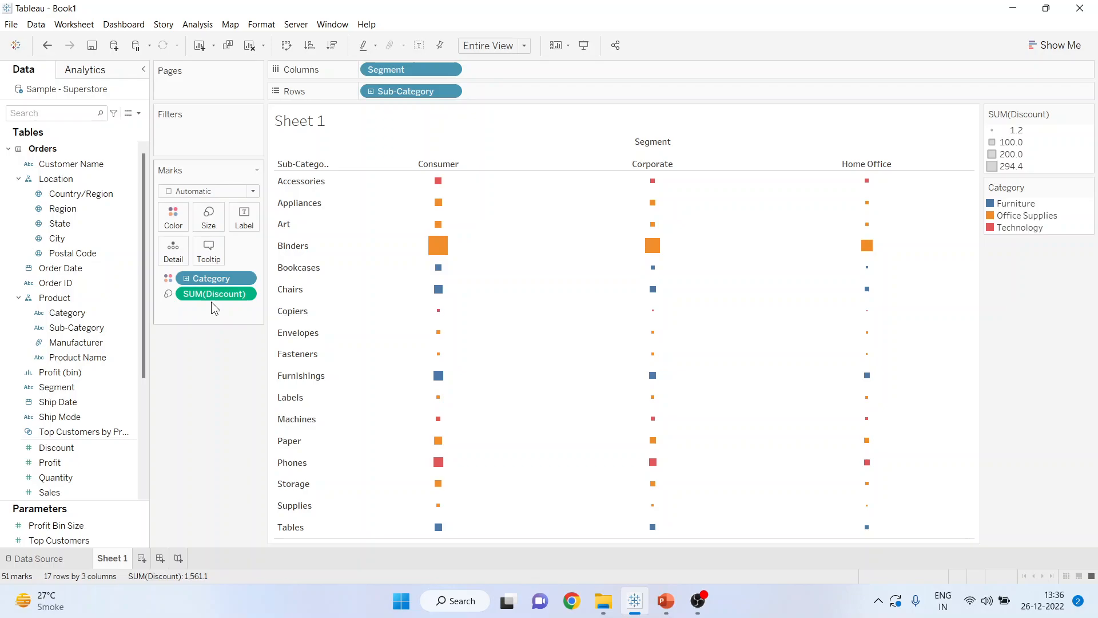
mouse_move(238, 293)
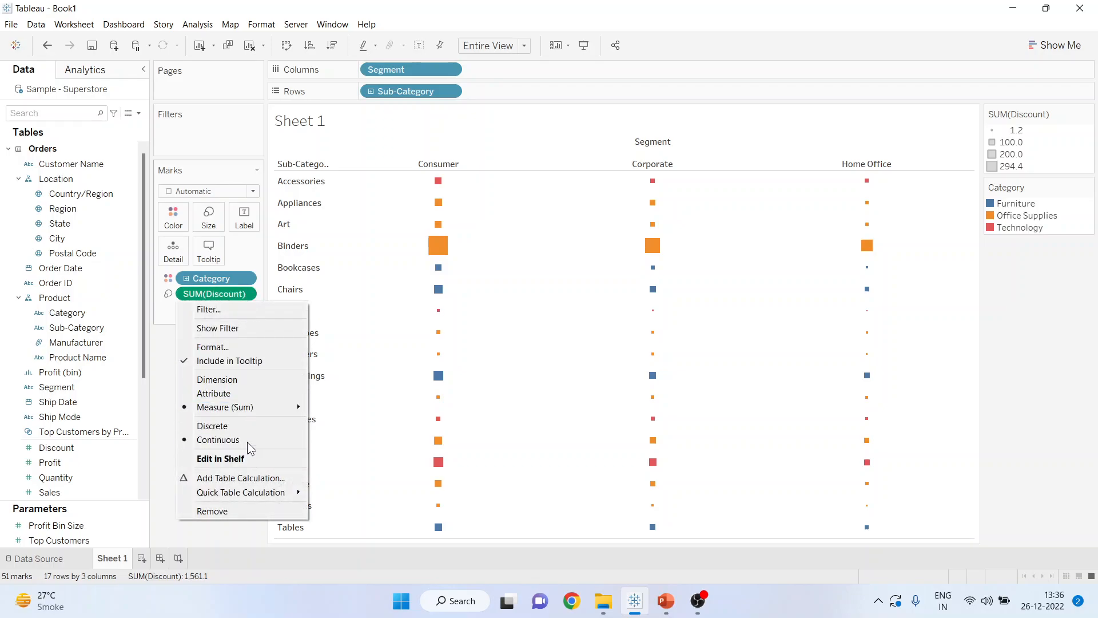
Change the Discount size measure to Average
left_click(225, 407)
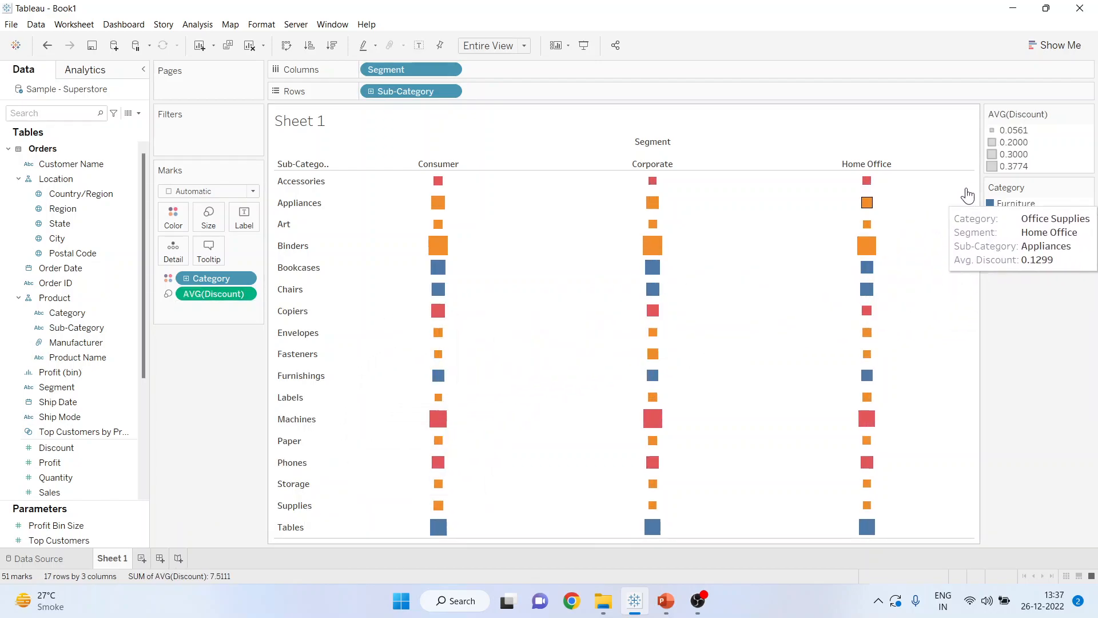
mouse_move(1006, 175)
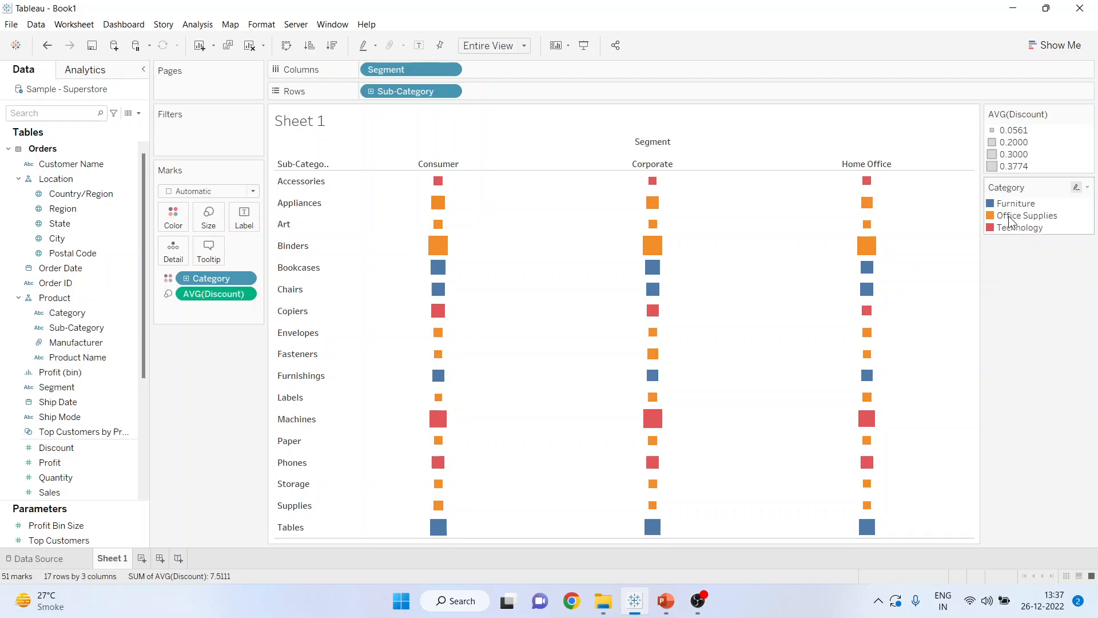
mouse_move(1013, 253)
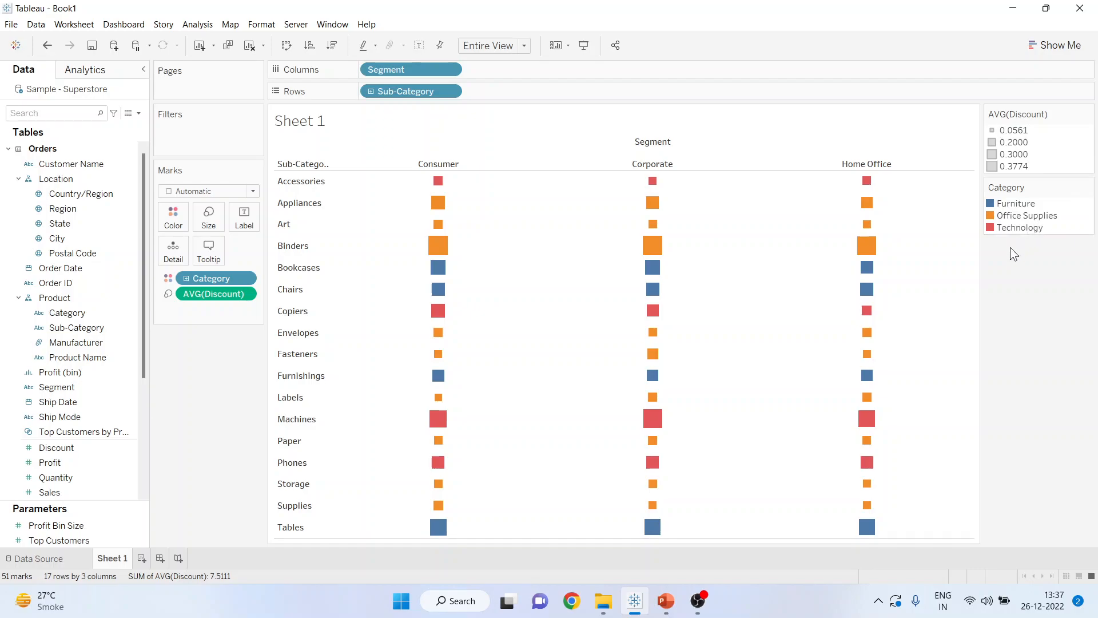
mouse_move(378, 79)
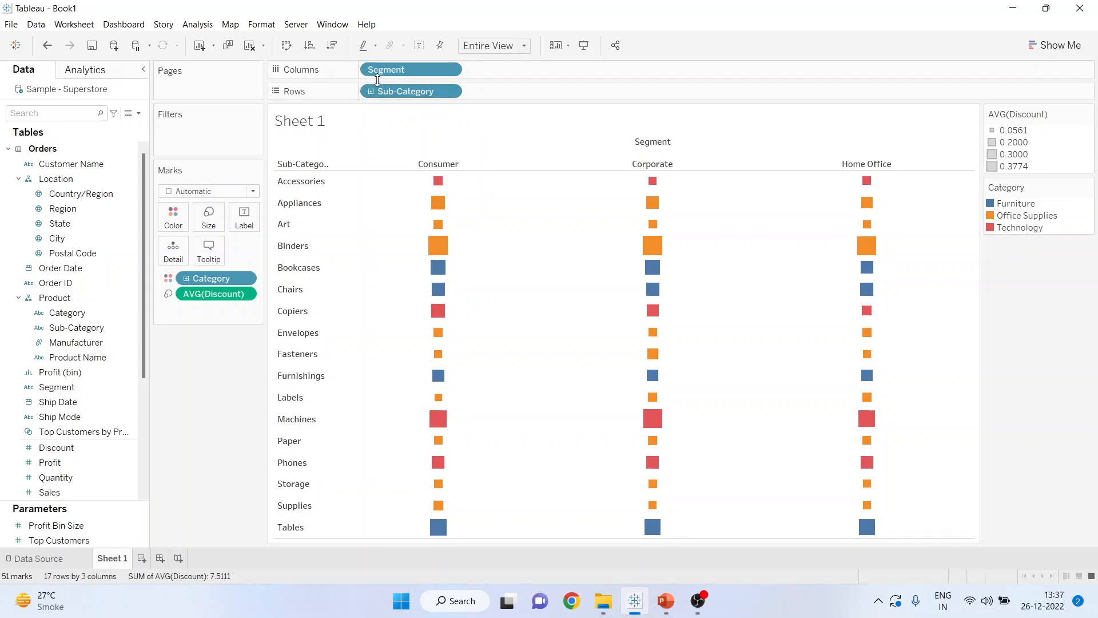
left_click(287, 45)
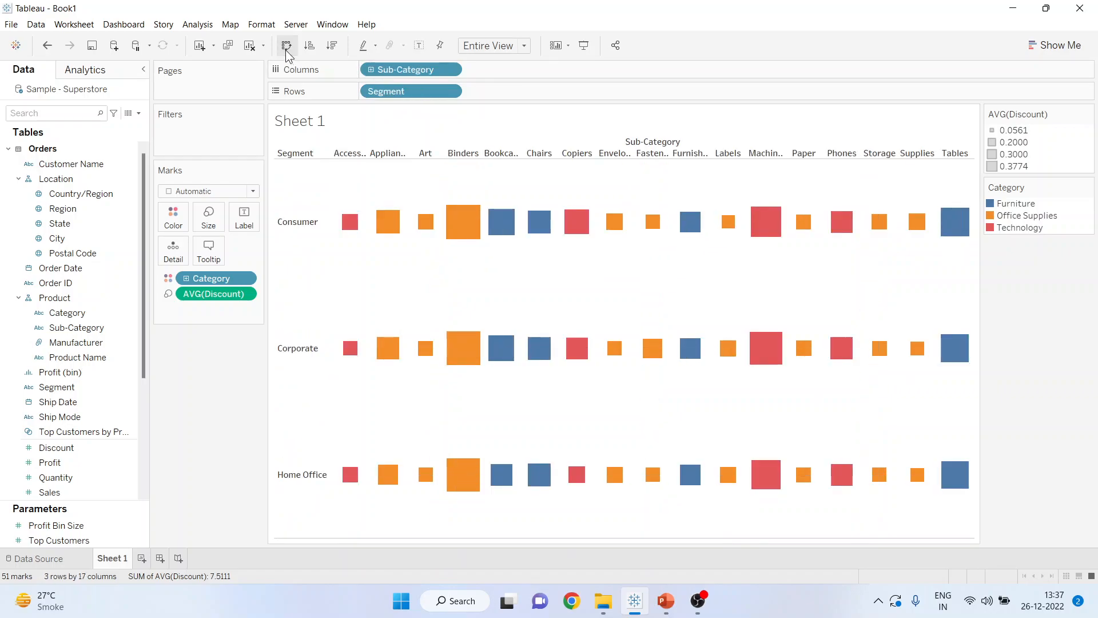
left_click(287, 45)
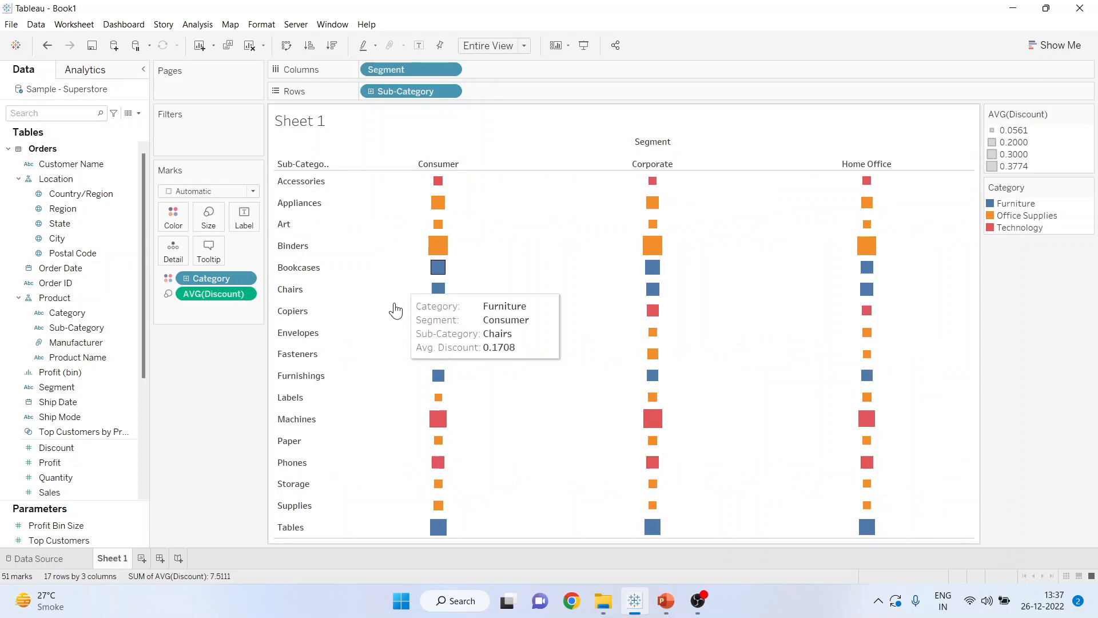
mouse_move(224, 437)
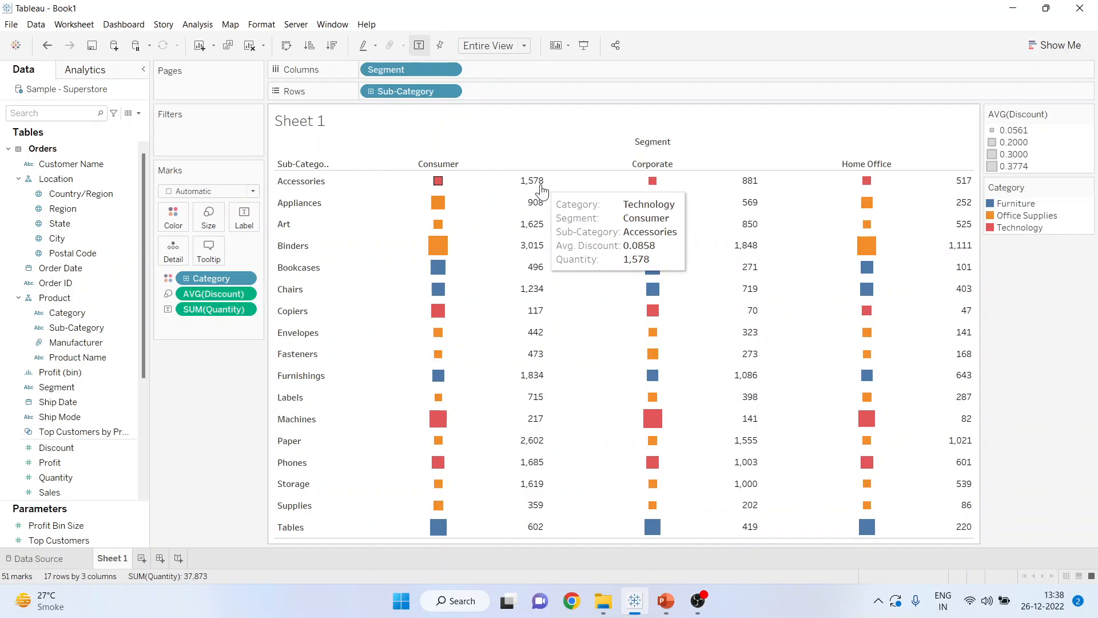
mouse_move(437, 180)
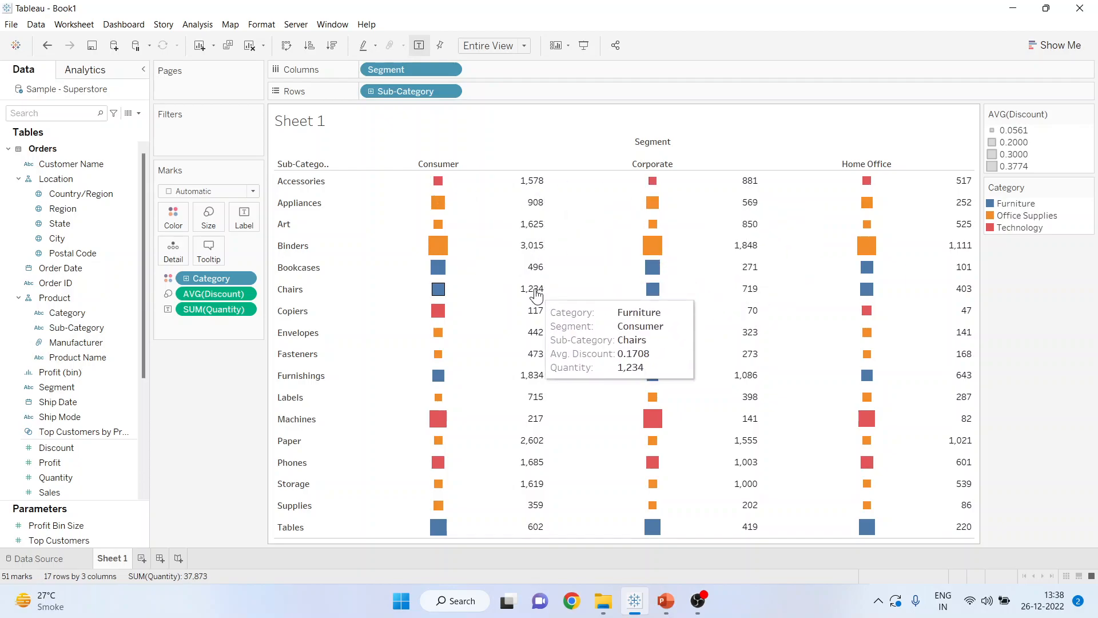
Sort sub-categories by quantity descending, then show the Thank You slide in PowerPoint
left_click(309, 45)
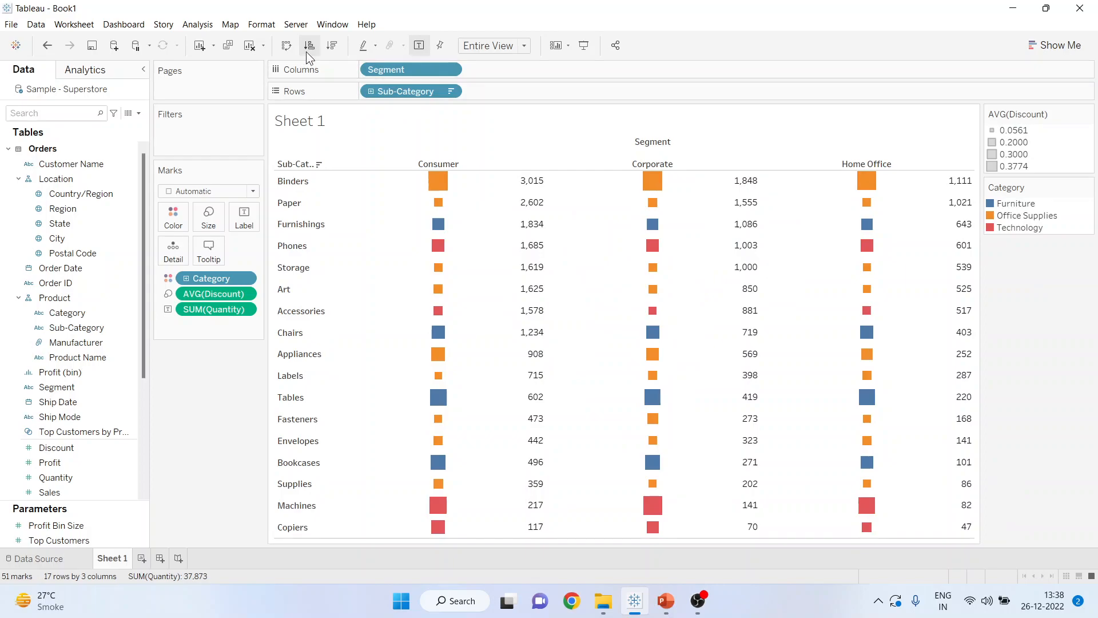
left_click(332, 44)
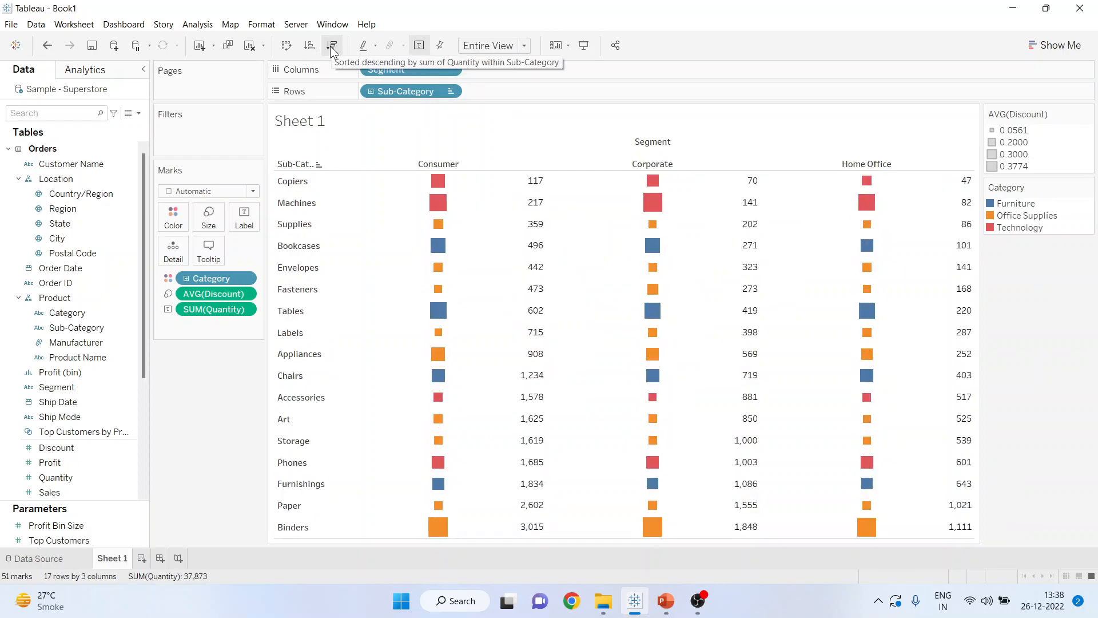
left_click(309, 44)
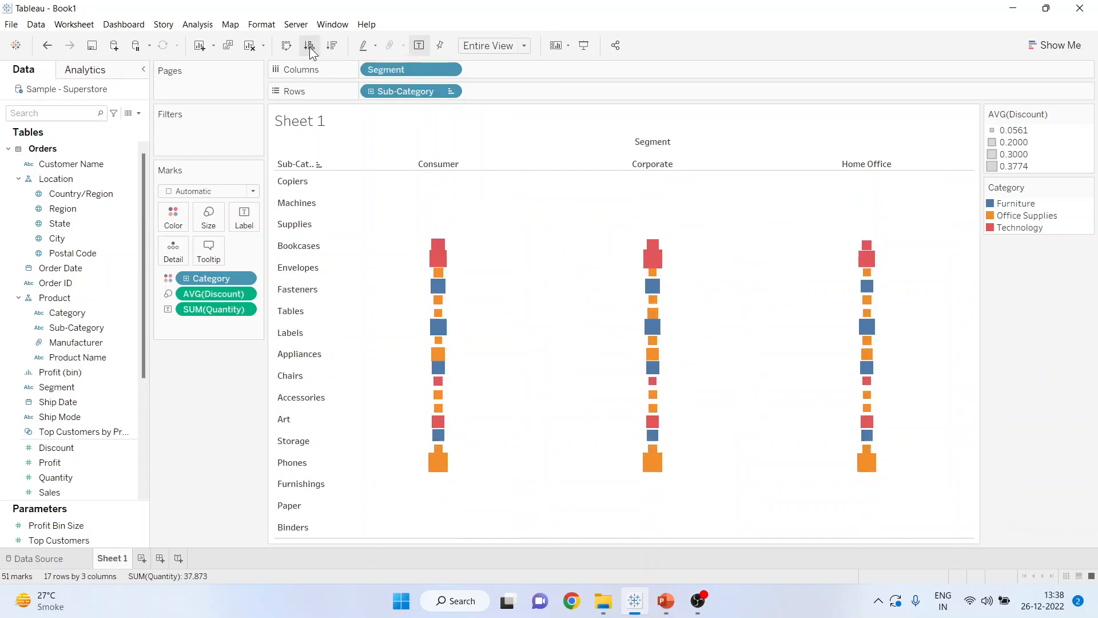
left_click(309, 45)
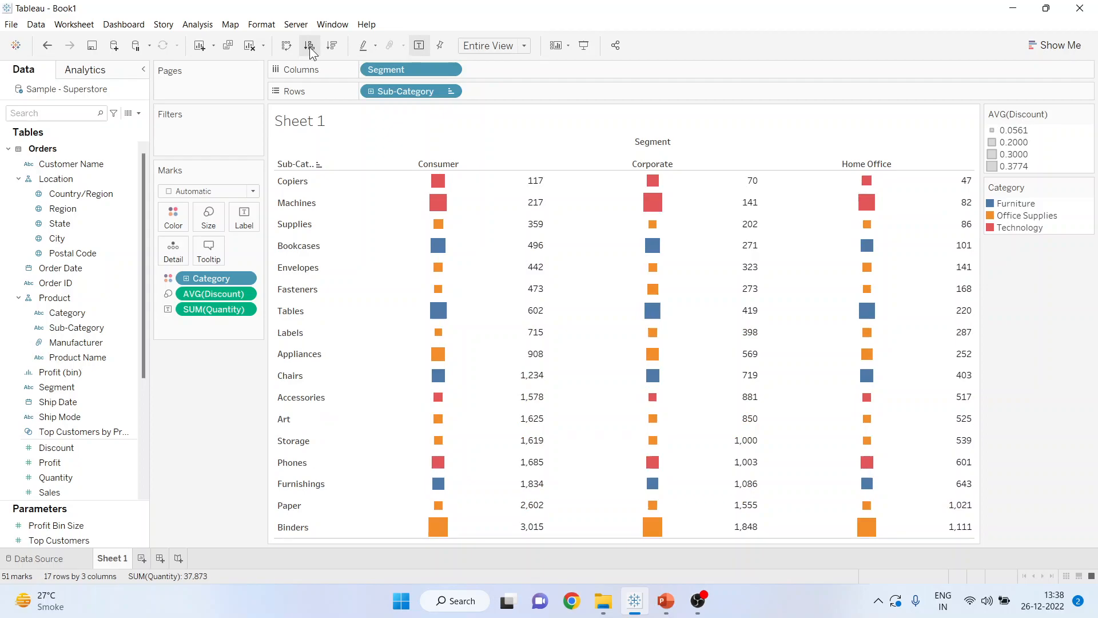
left_click(331, 45)
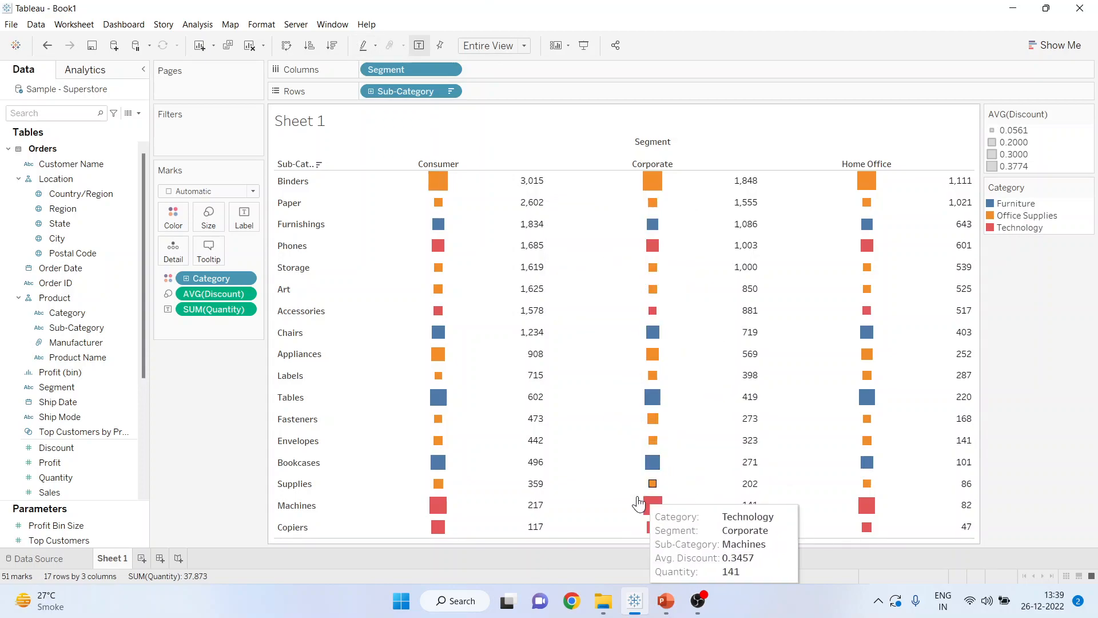
left_click(664, 601)
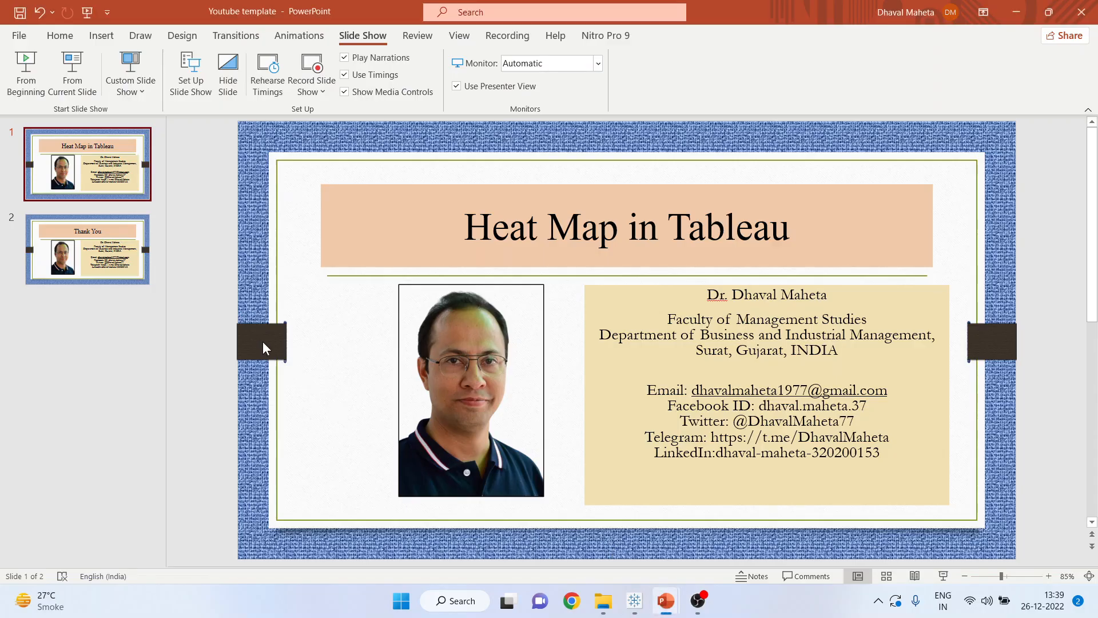
left_click(87, 249)
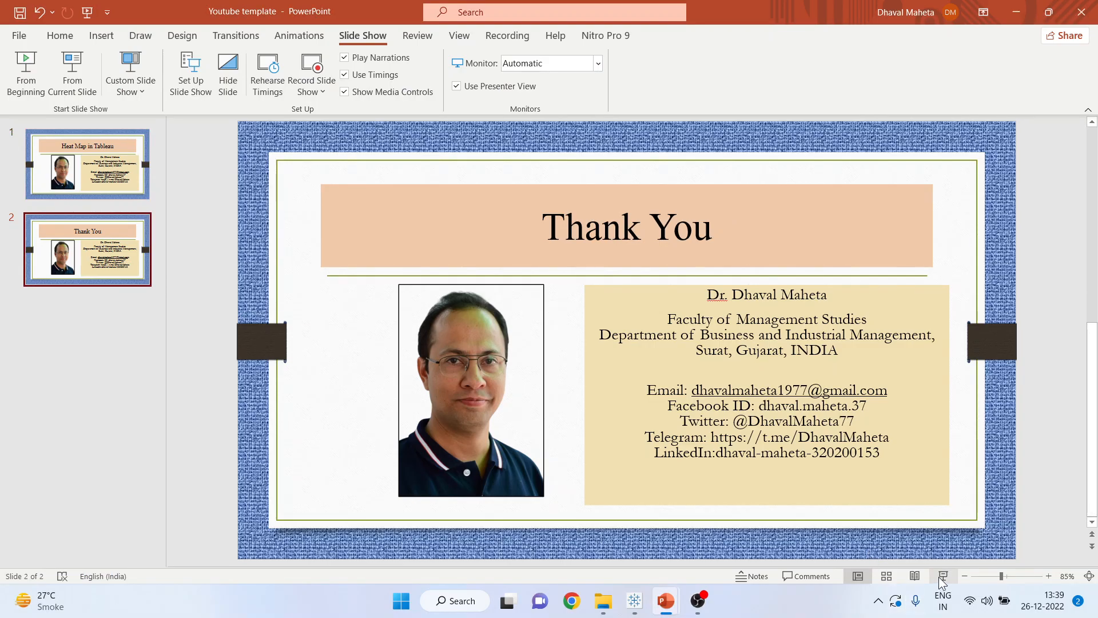